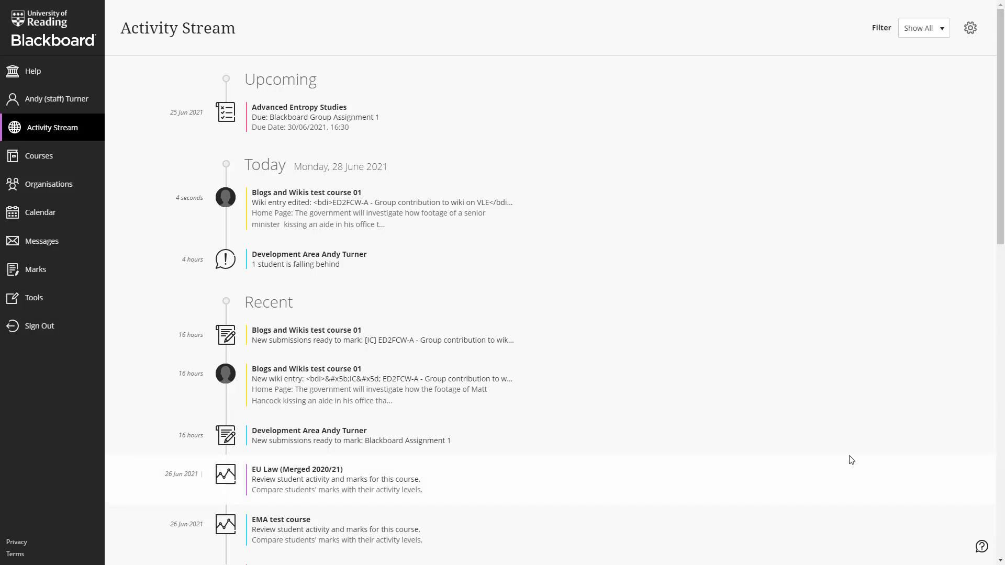
mouse_move(35, 269)
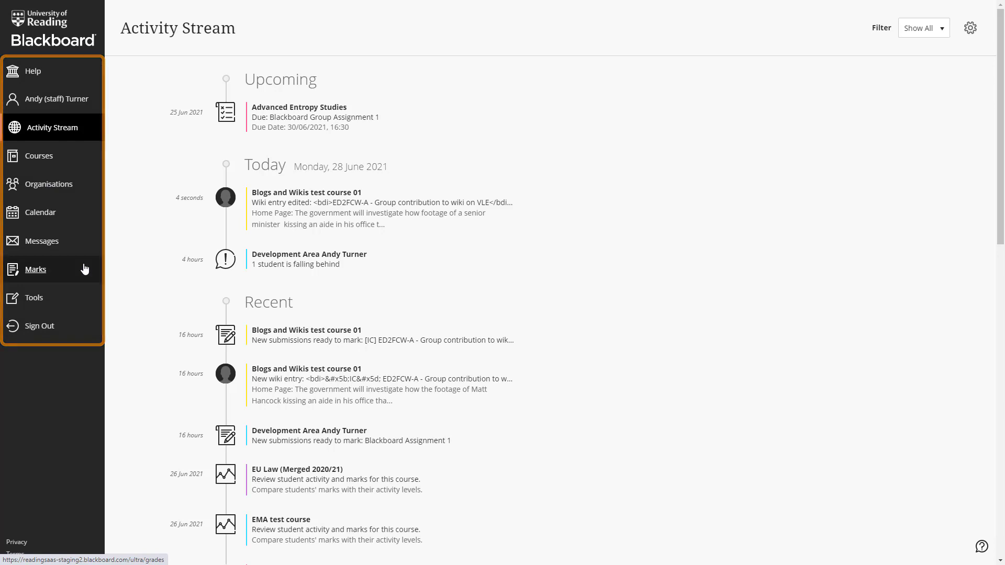
mouse_move(42, 127)
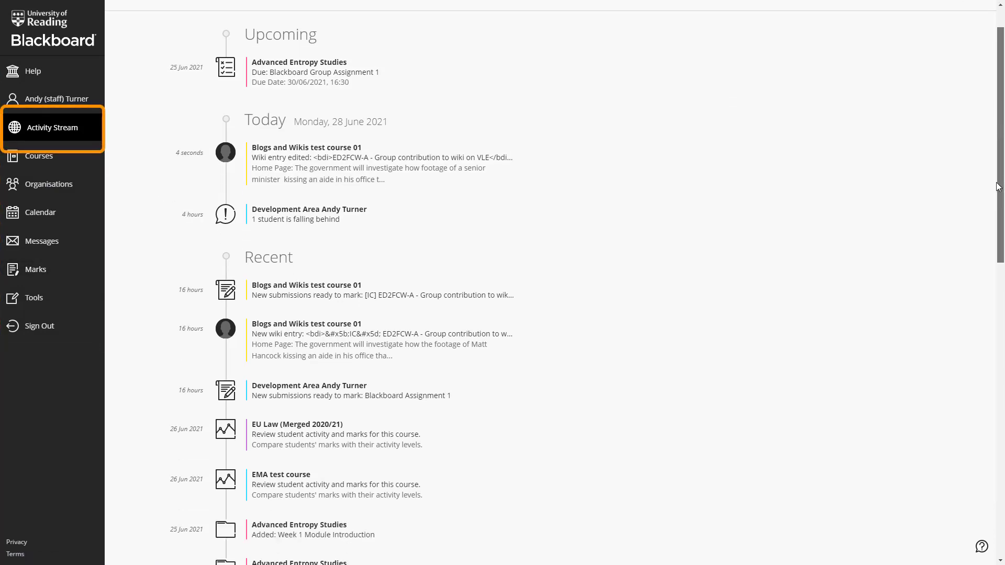
Untick blog activity and the absent-and-failing performance alert in stream notification settings, then save.
scroll(down, 3)
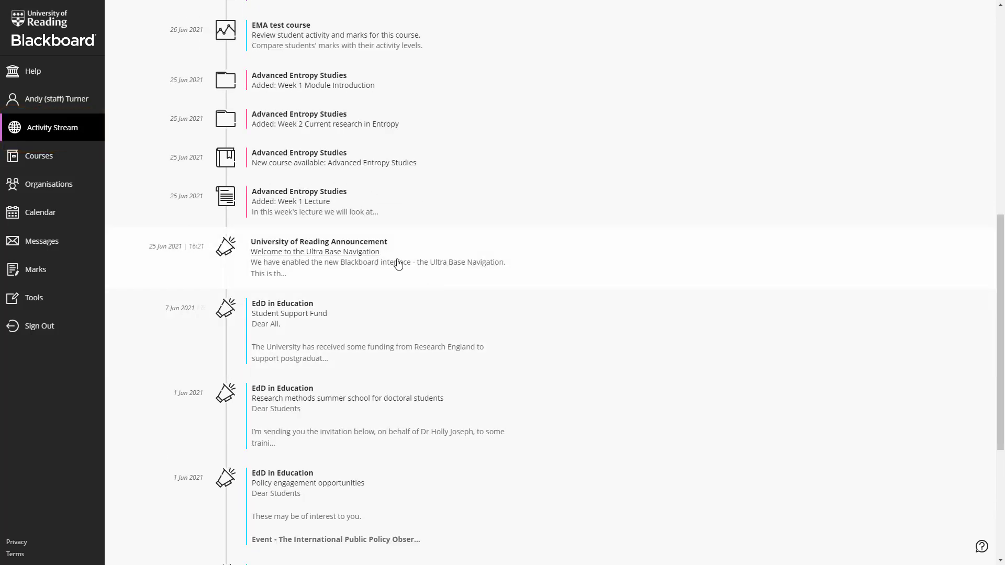
mouse_move(313, 314)
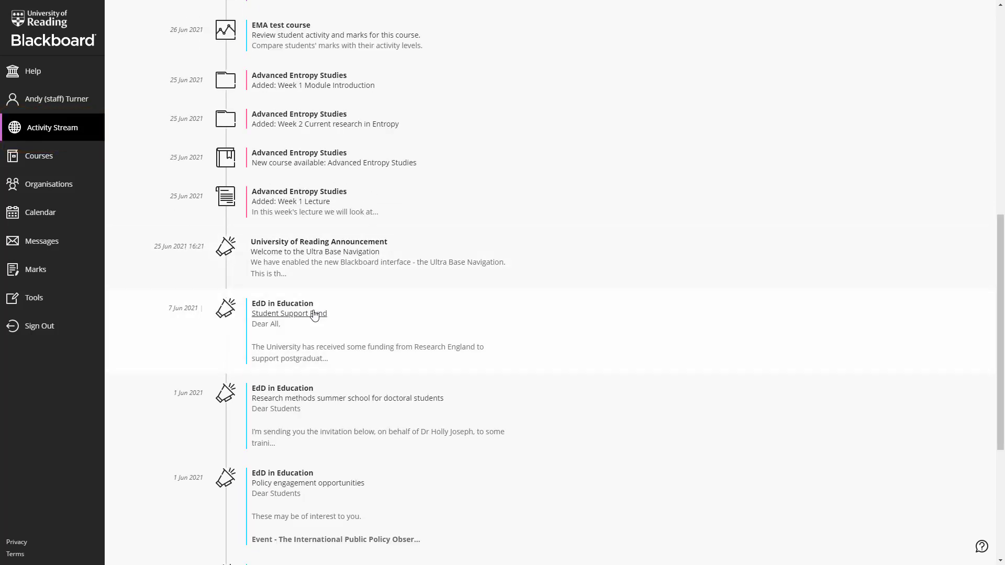
mouse_move(289, 313)
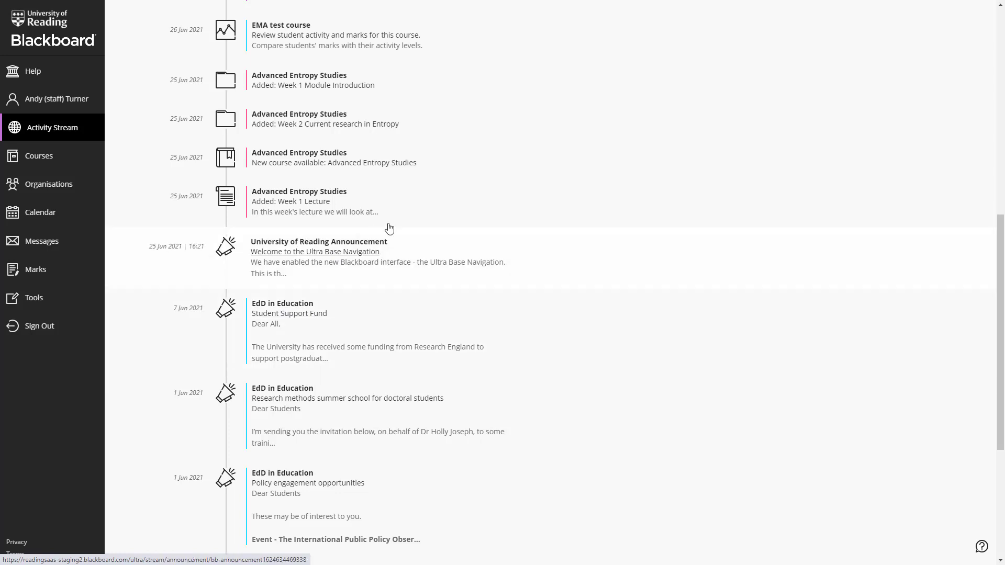
mouse_move(313, 85)
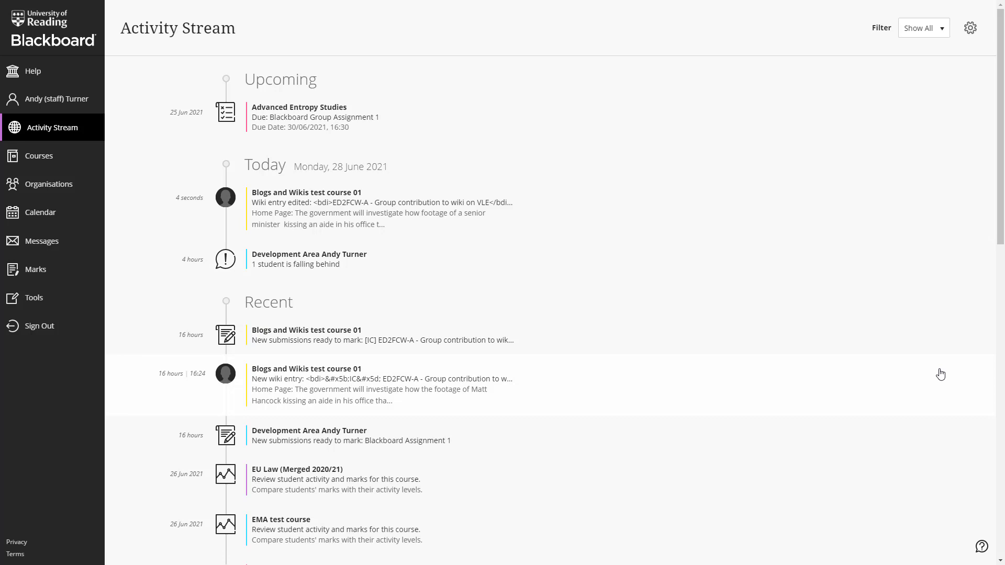
mouse_move(962, 86)
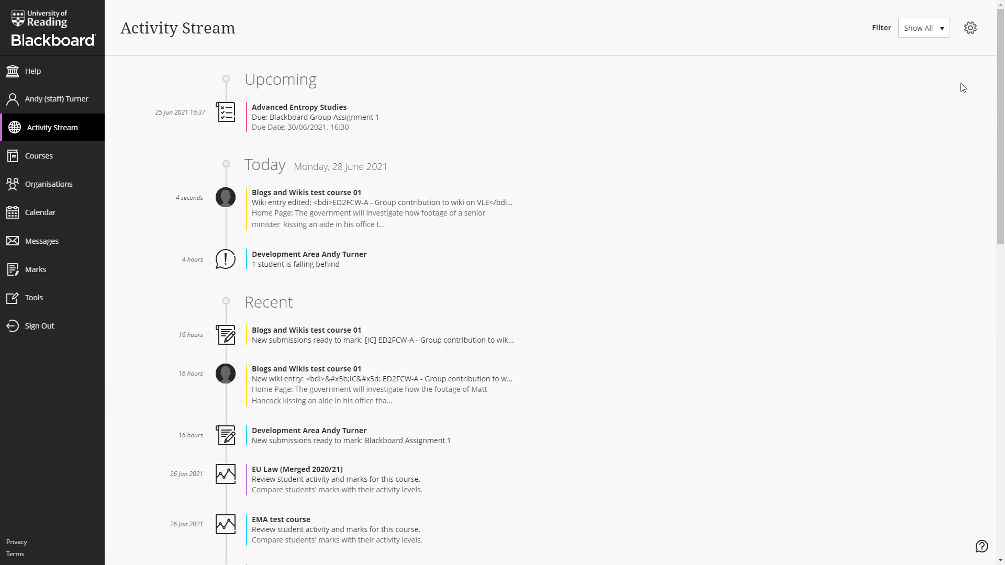
mouse_move(969, 28)
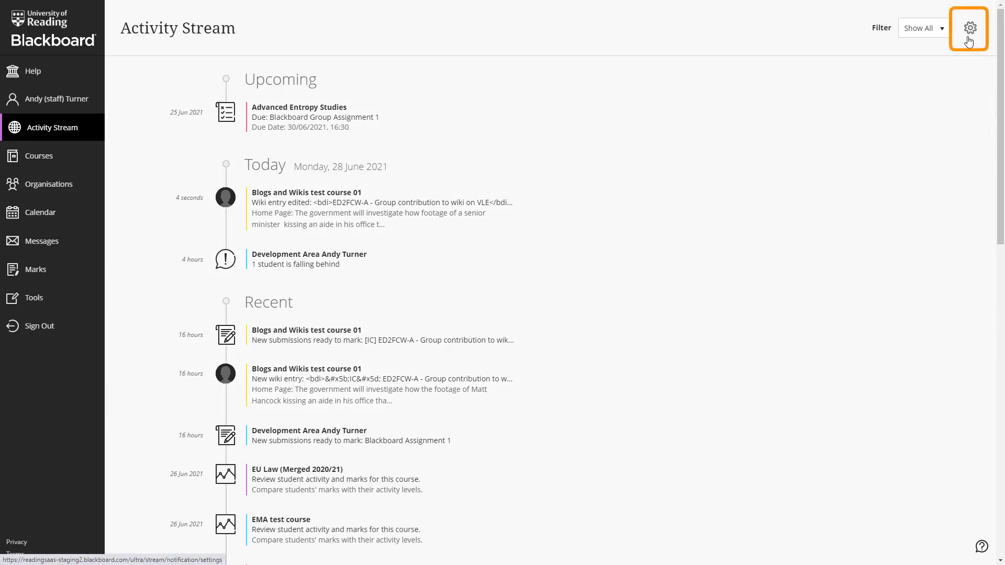
click(969, 29)
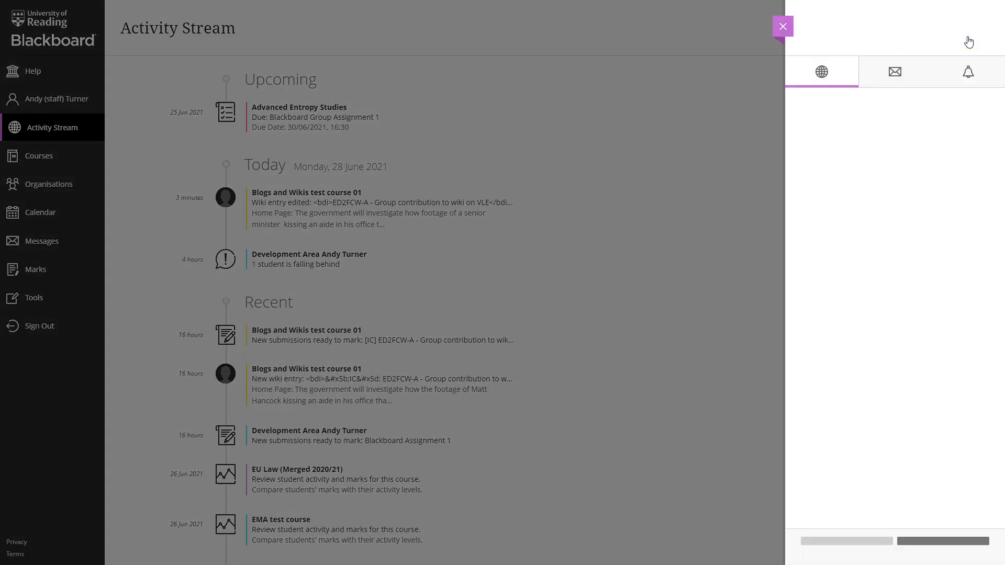
click(820, 71)
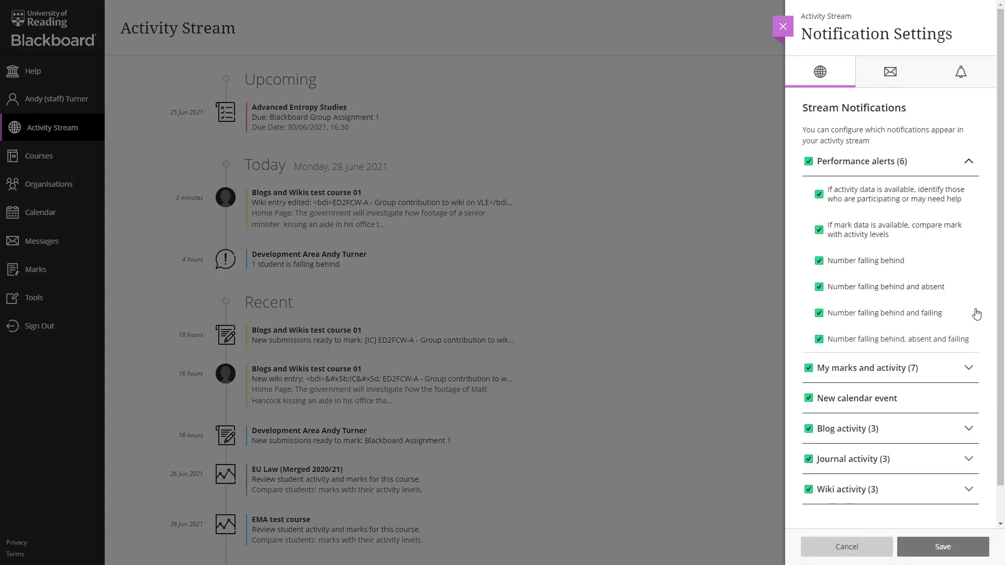
click(968, 428)
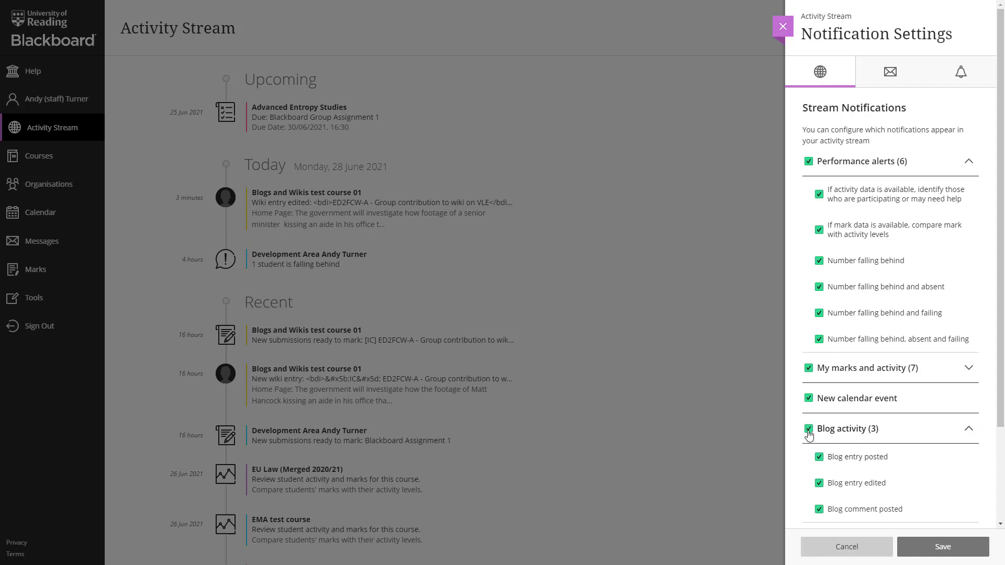
click(808, 429)
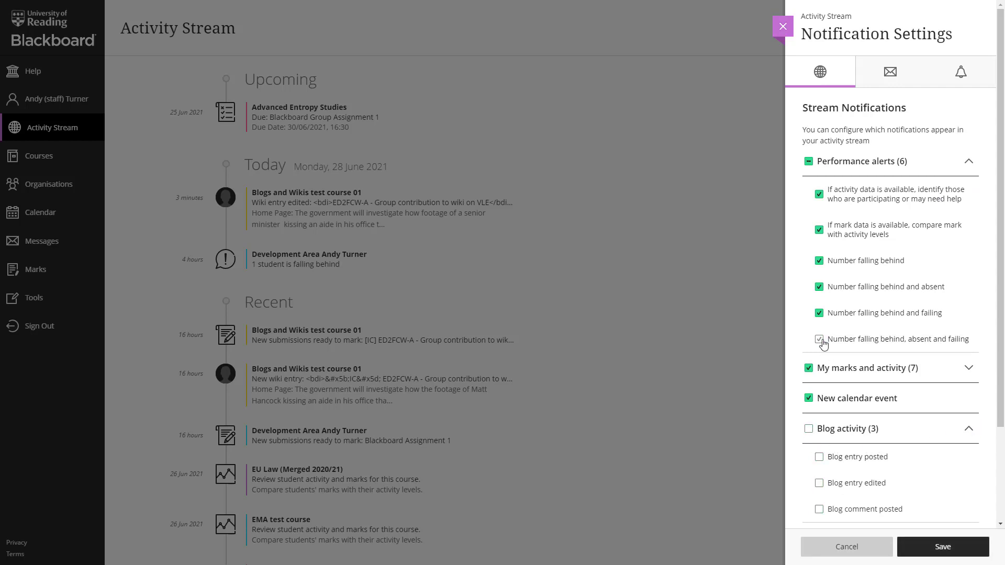
click(781, 26)
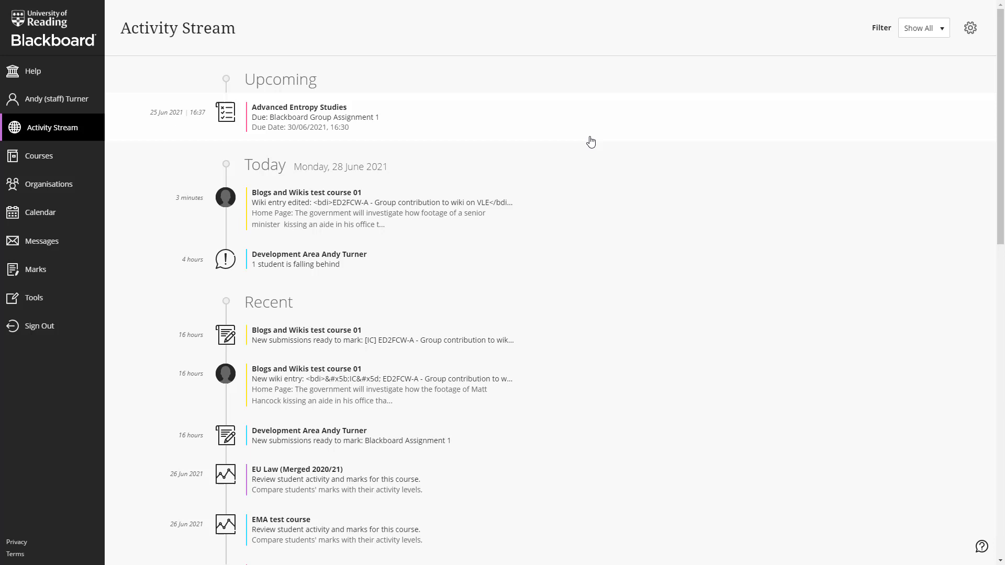
mouse_move(152, 48)
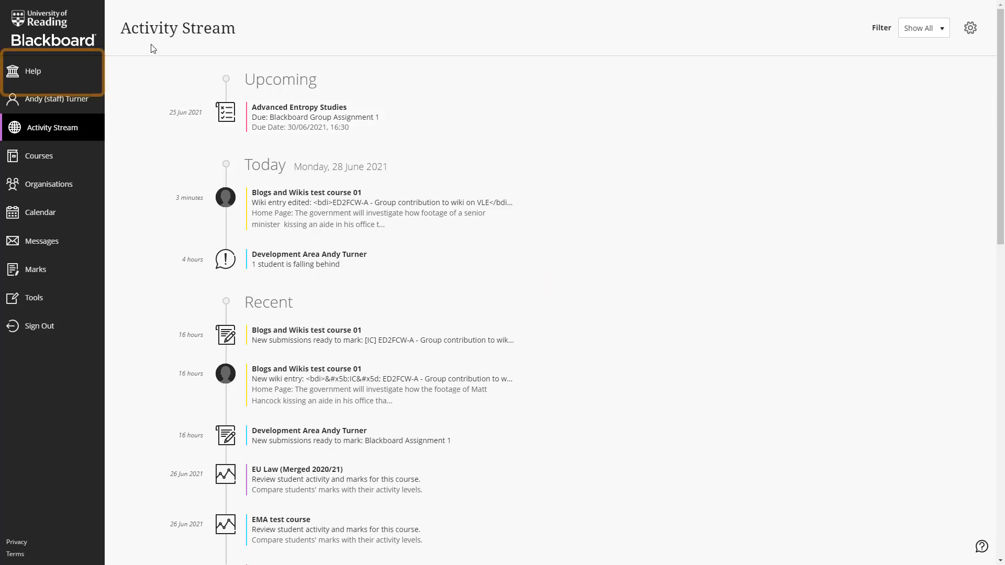
mouse_move(34, 71)
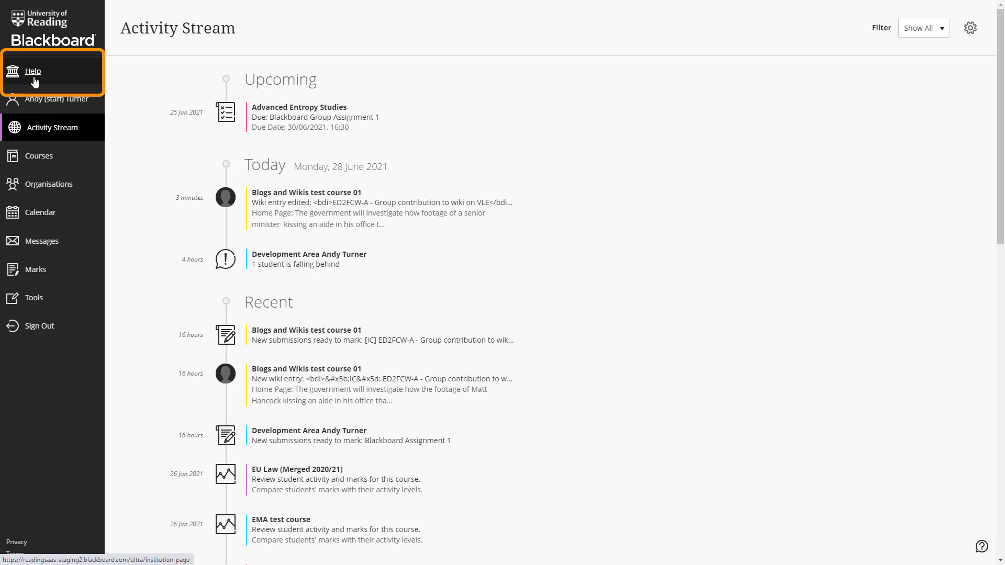
Review the Help page's support links, then go to your profile with basic information and settings.
click(35, 71)
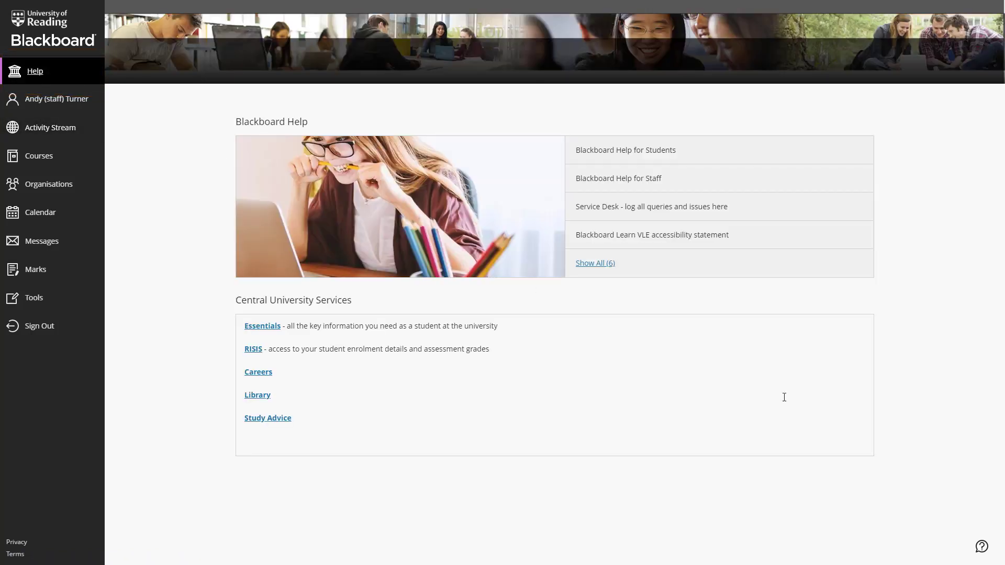
mouse_move(765, 376)
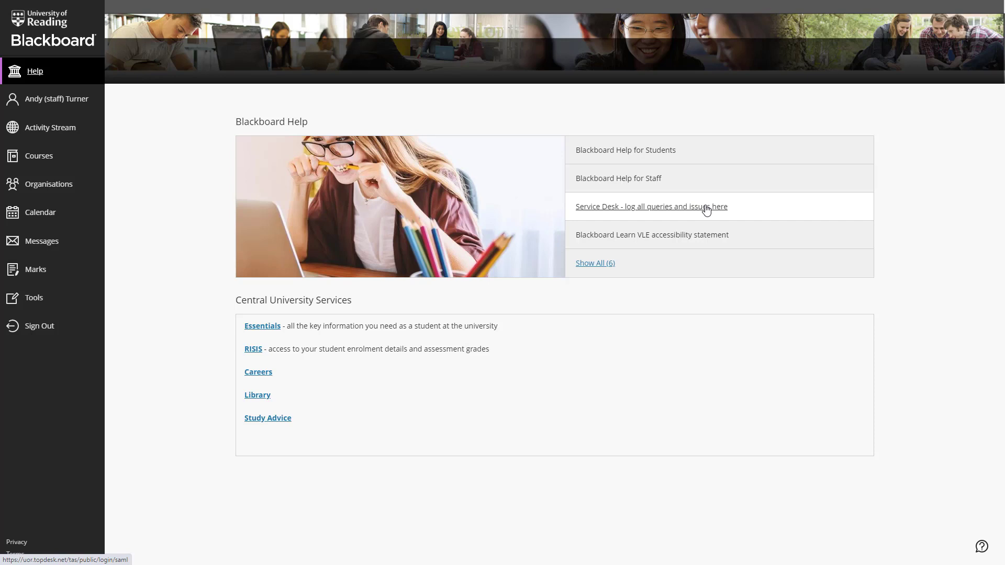
mouse_move(376, 429)
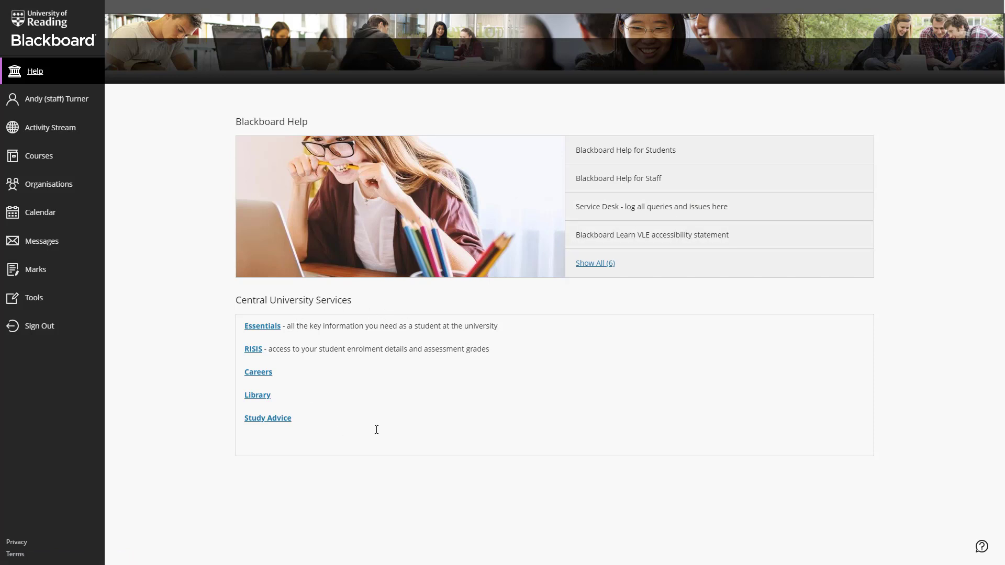
mouse_move(566, 500)
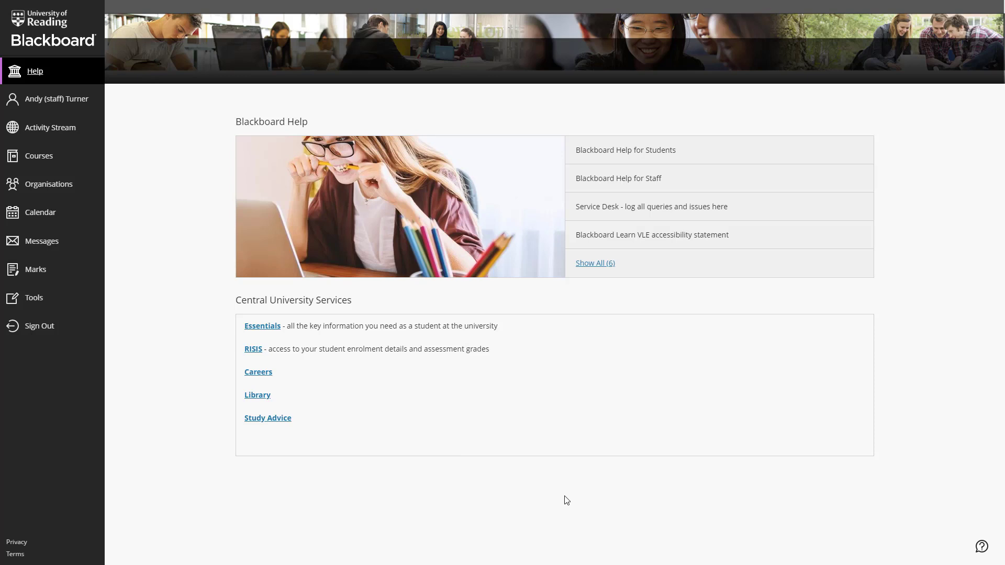
mouse_move(40, 212)
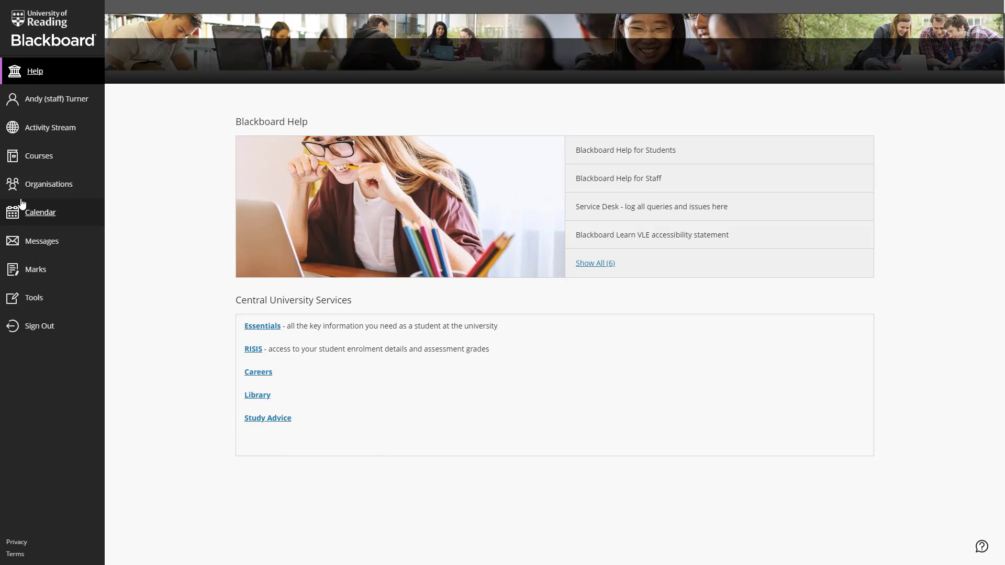
click(52, 99)
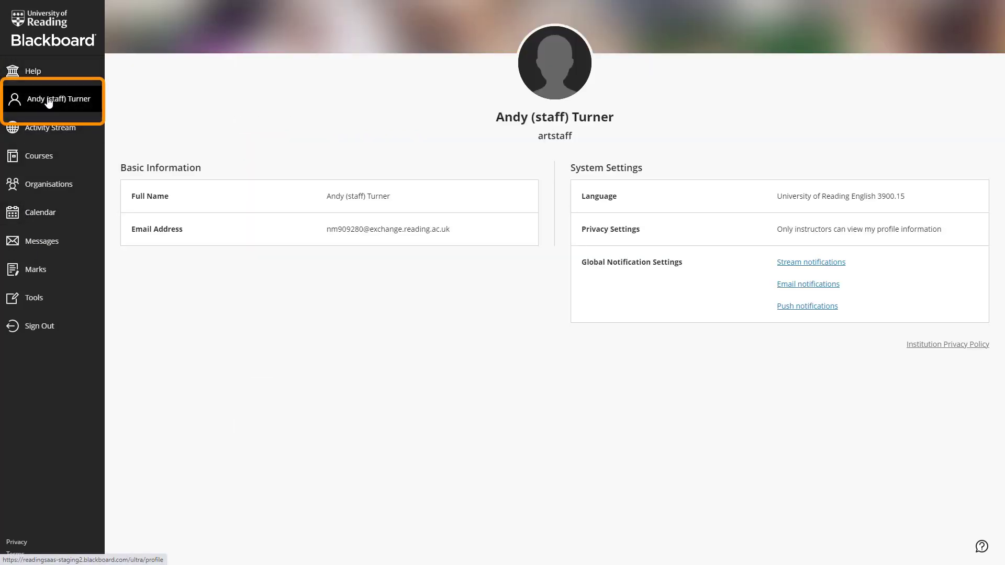
mouse_move(578, 39)
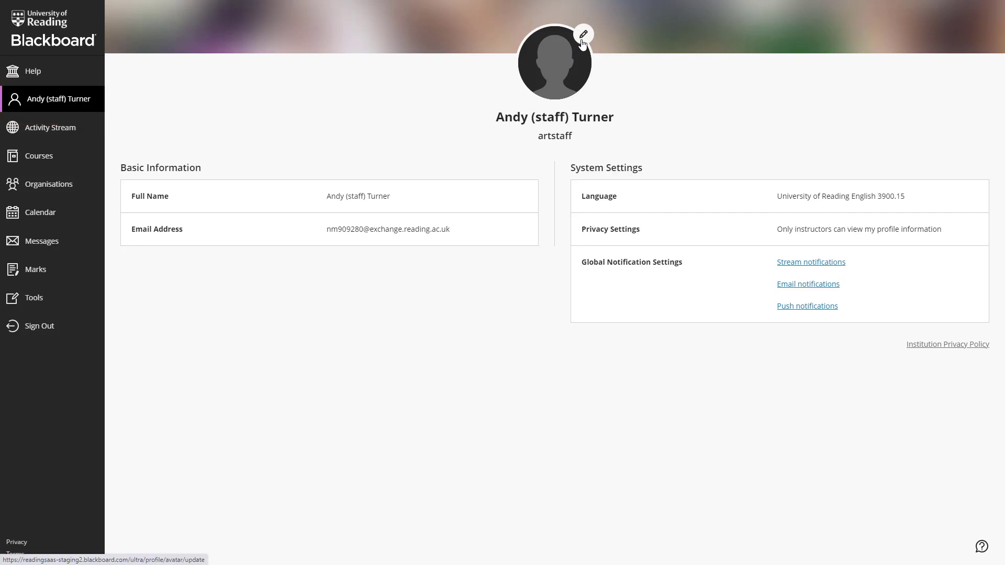
click(582, 34)
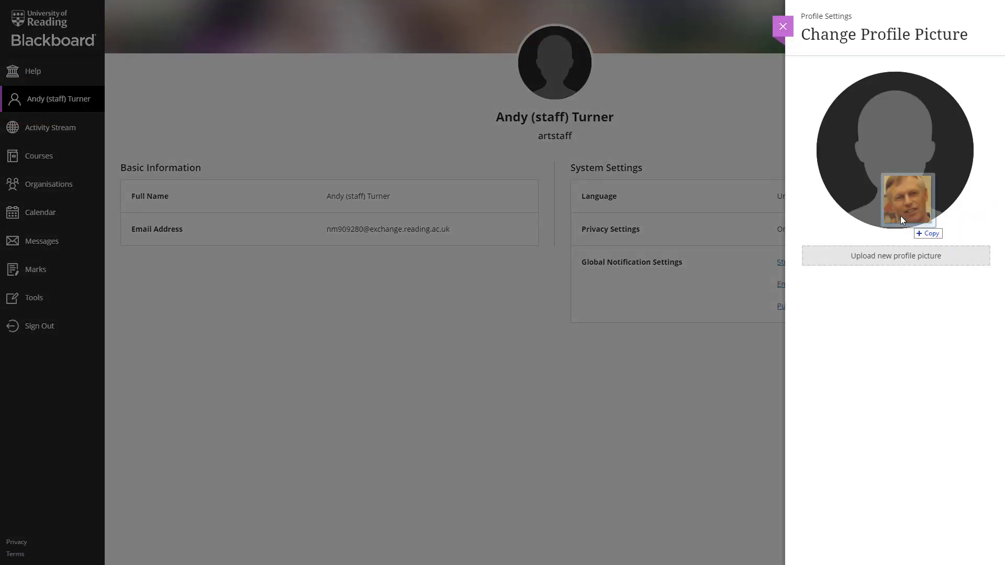
click(896, 254)
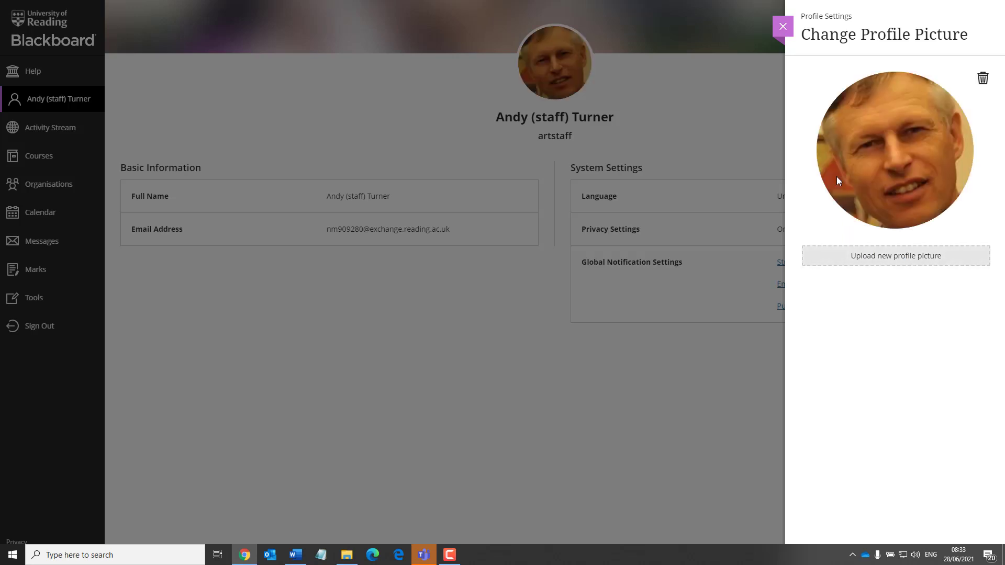
click(781, 27)
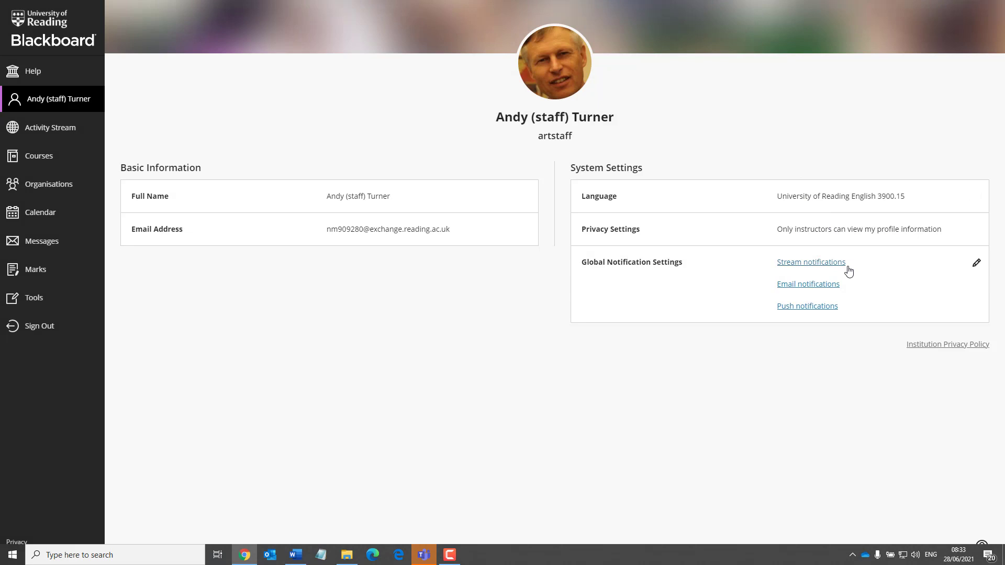
mouse_move(844, 313)
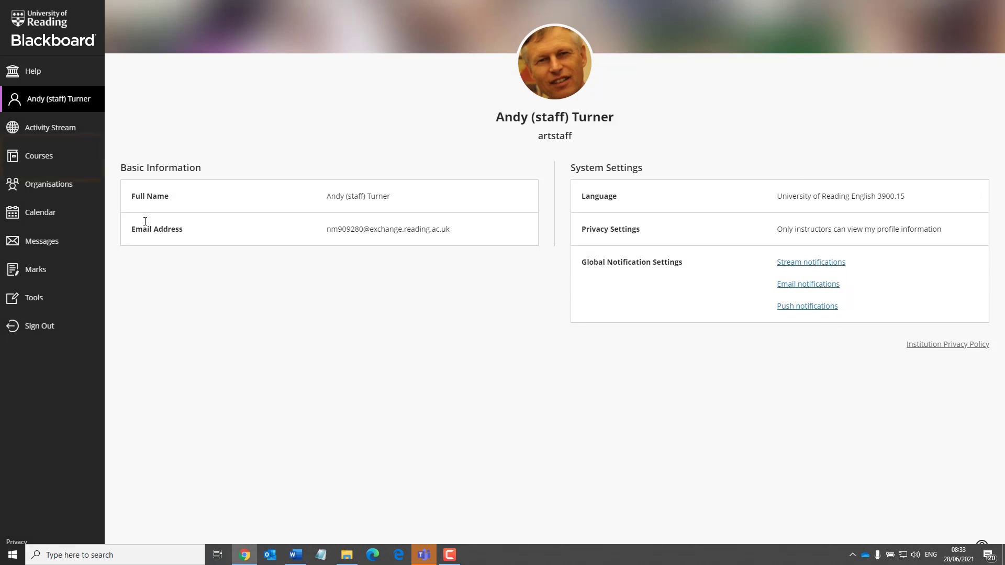
mouse_move(39, 156)
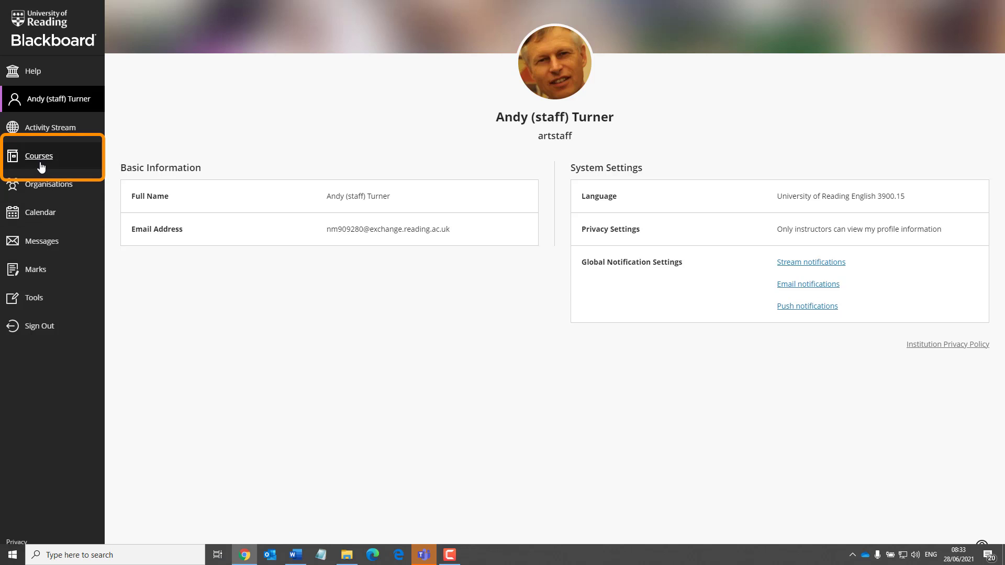
On the Courses page, switch the term filter from Current Courses to 2020/21.
click(40, 156)
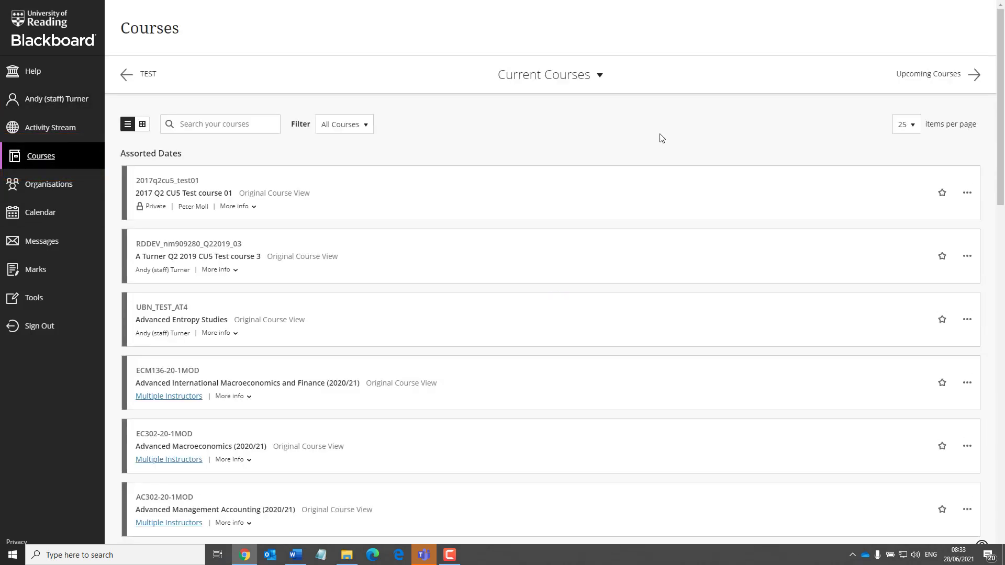
mouse_move(556, 103)
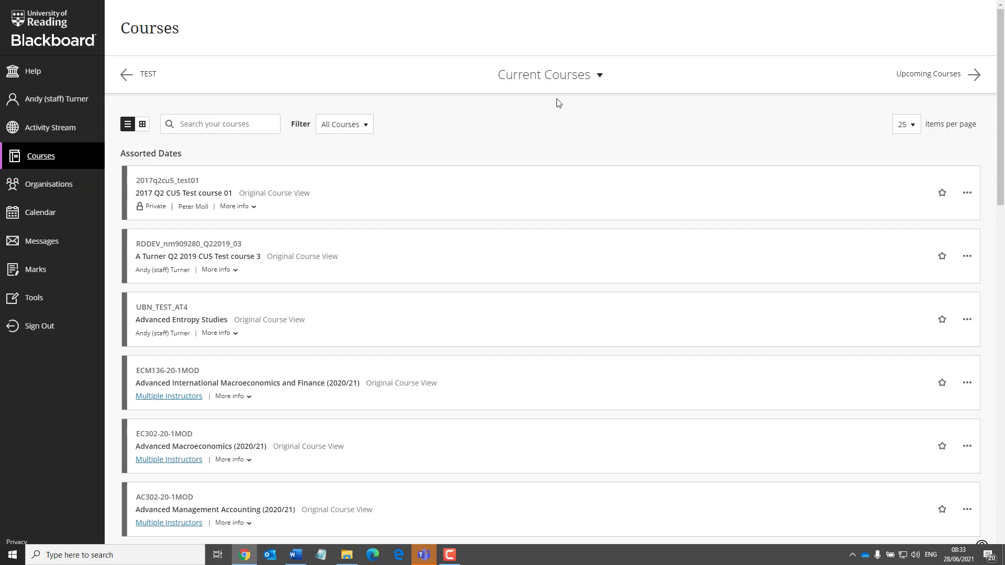
mouse_move(553, 80)
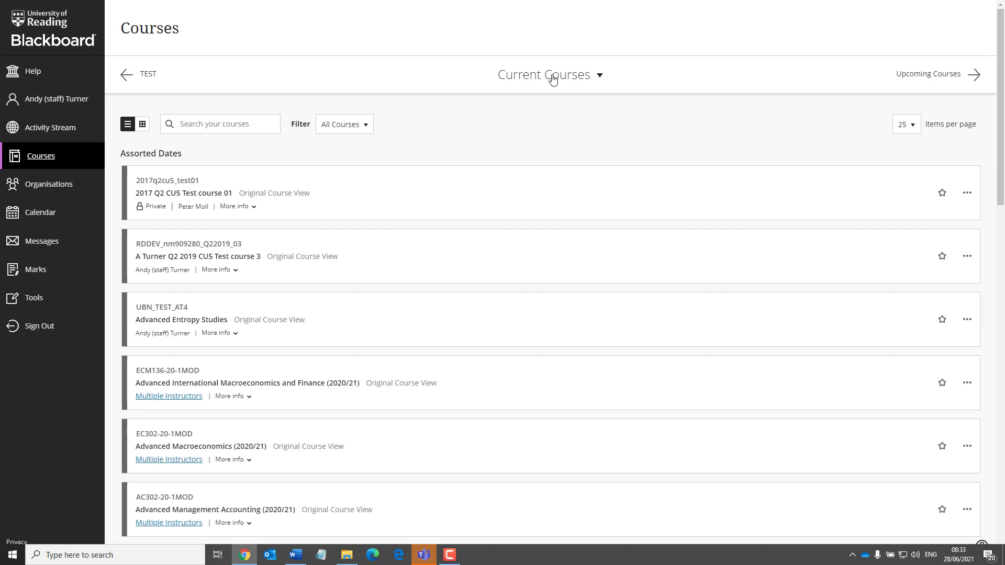
mouse_move(602, 86)
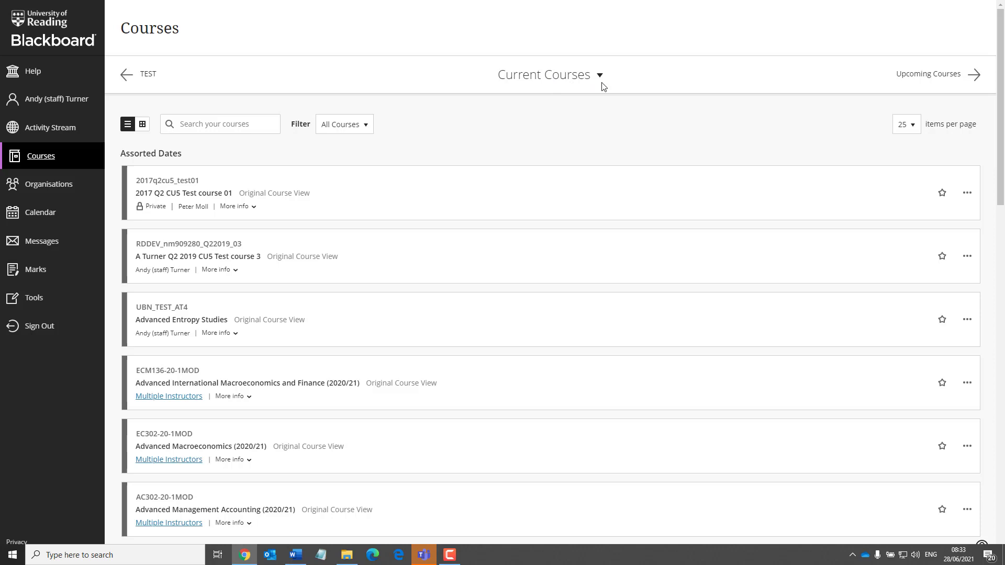
click(548, 74)
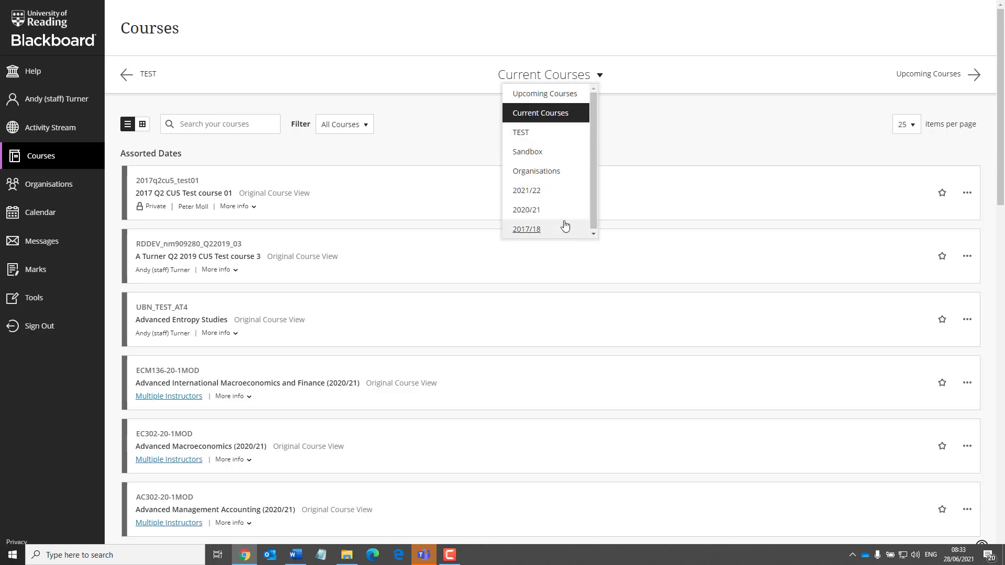
click(526, 209)
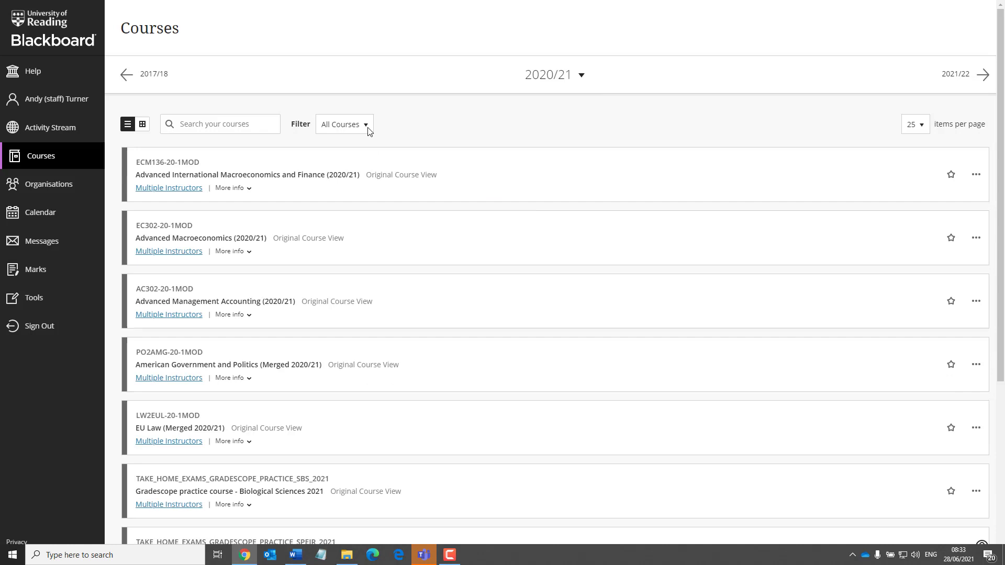
Search courses for 'macro', star Advanced Macroeconomics (2020/21) as favourite, then clear the search.
click(343, 123)
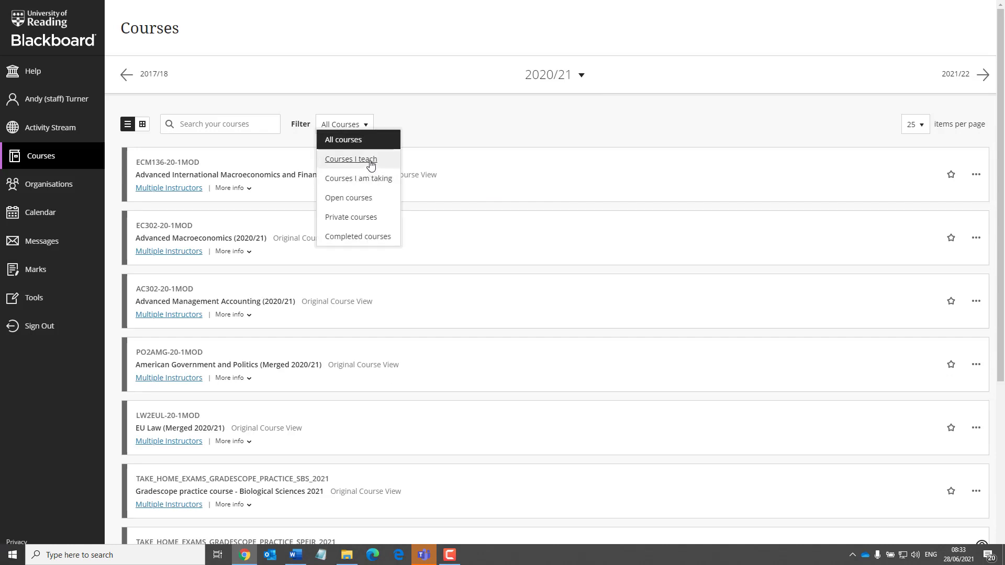
mouse_move(351, 159)
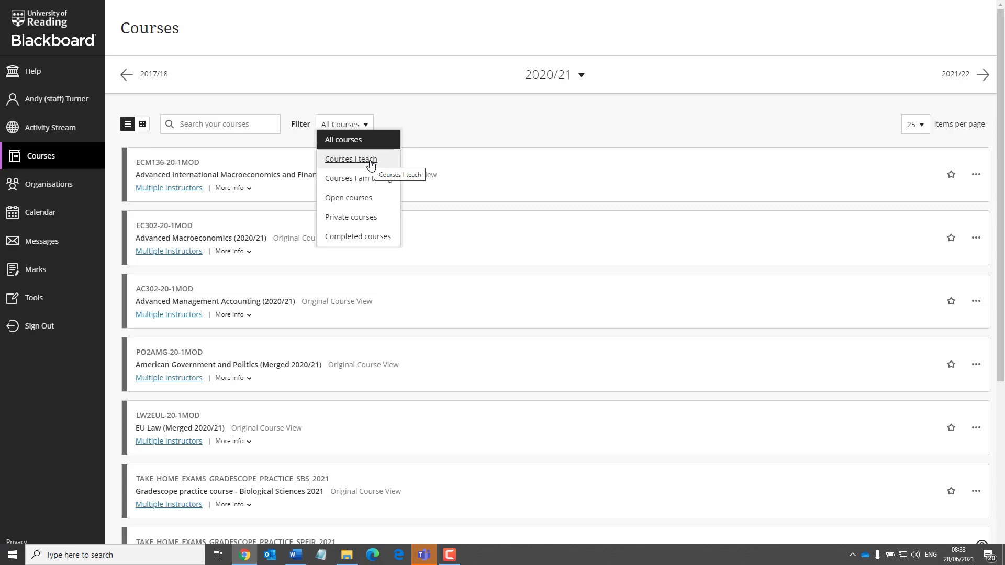
text(m)
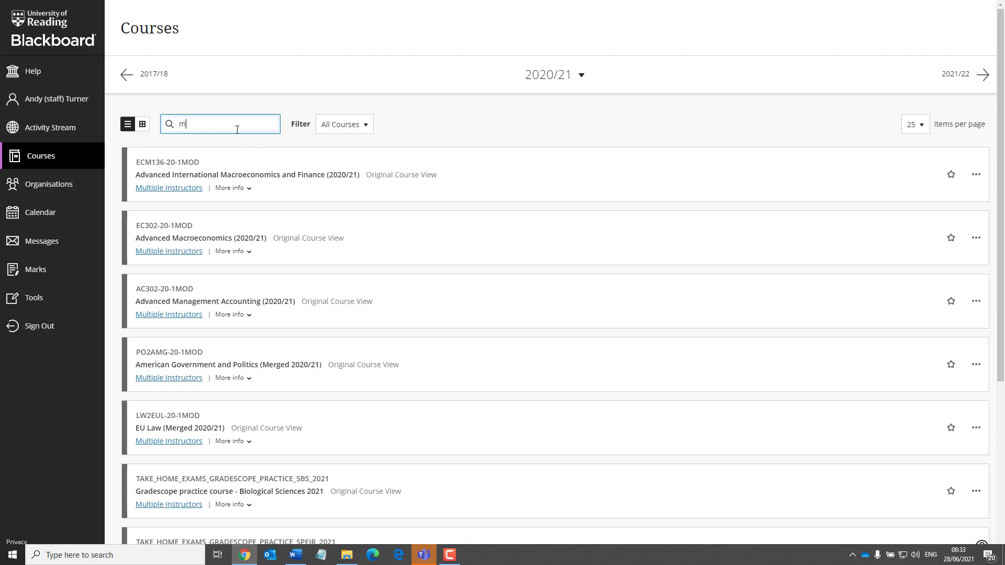
text(acro)
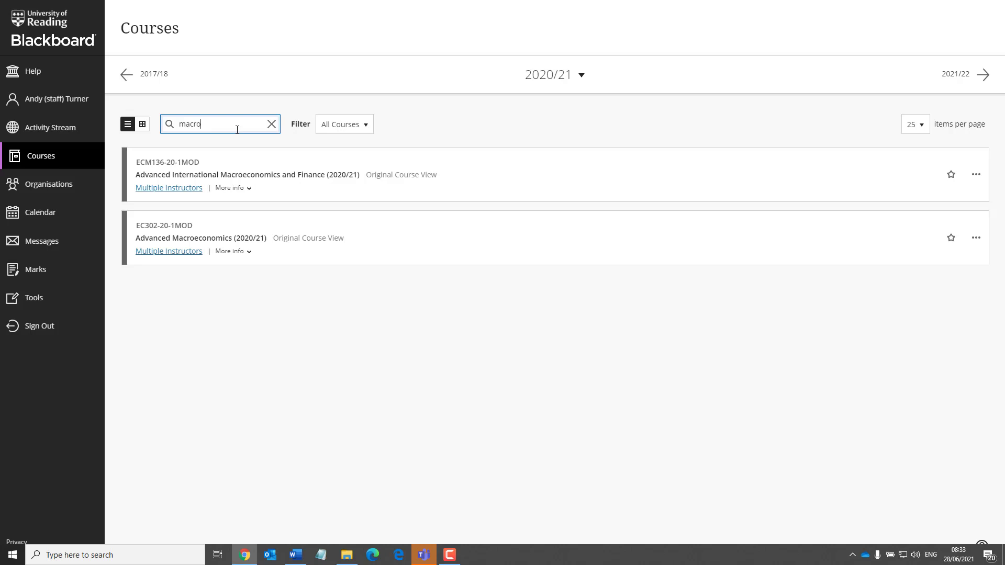
mouse_move(951, 249)
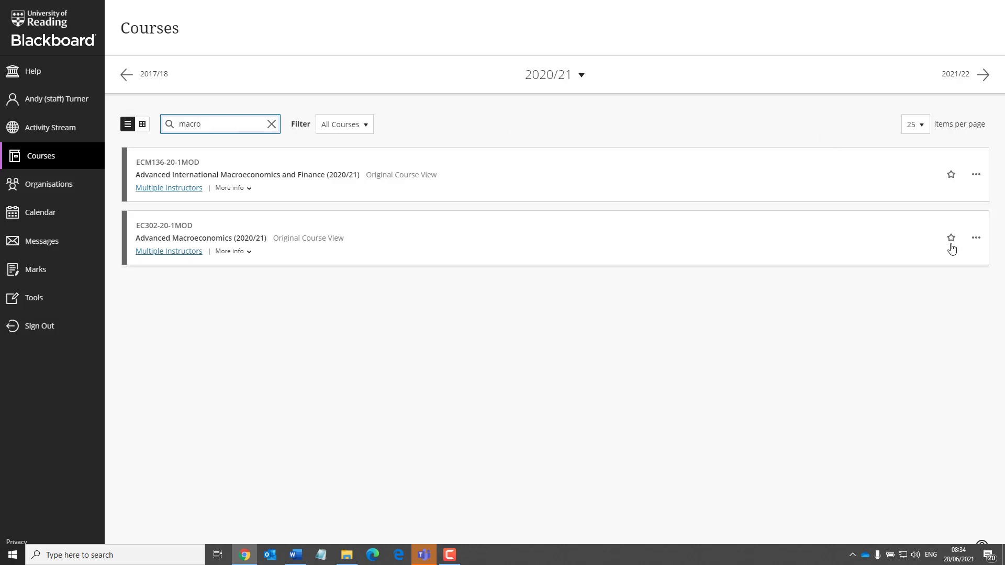
click(951, 238)
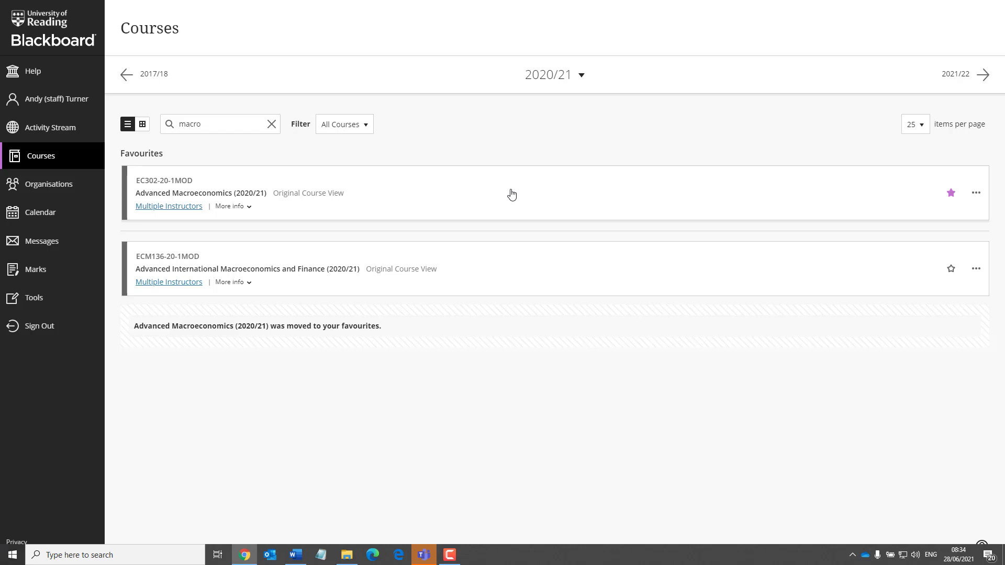
click(271, 124)
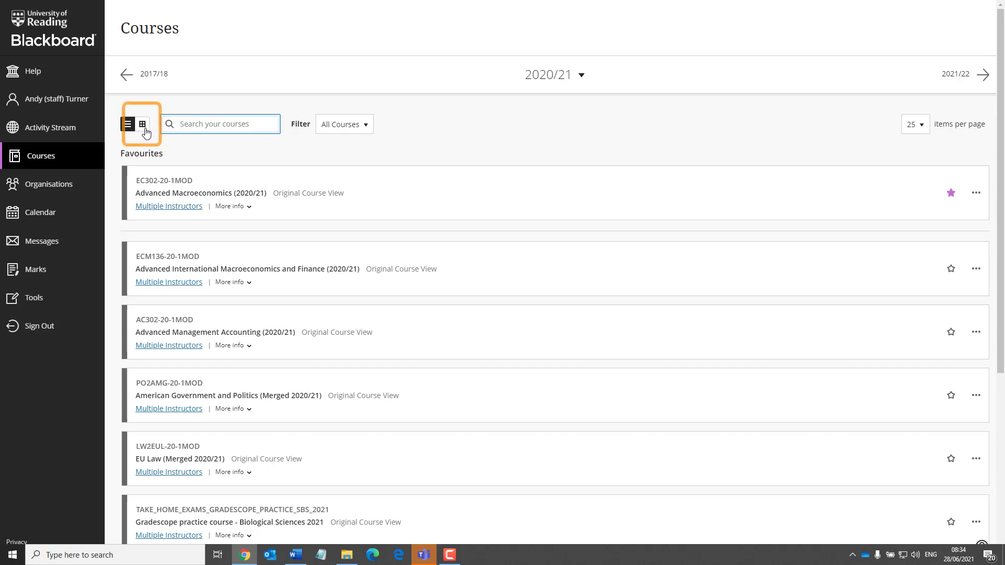
Switch the 2020/21 course list to grid view showing image cards.
click(141, 123)
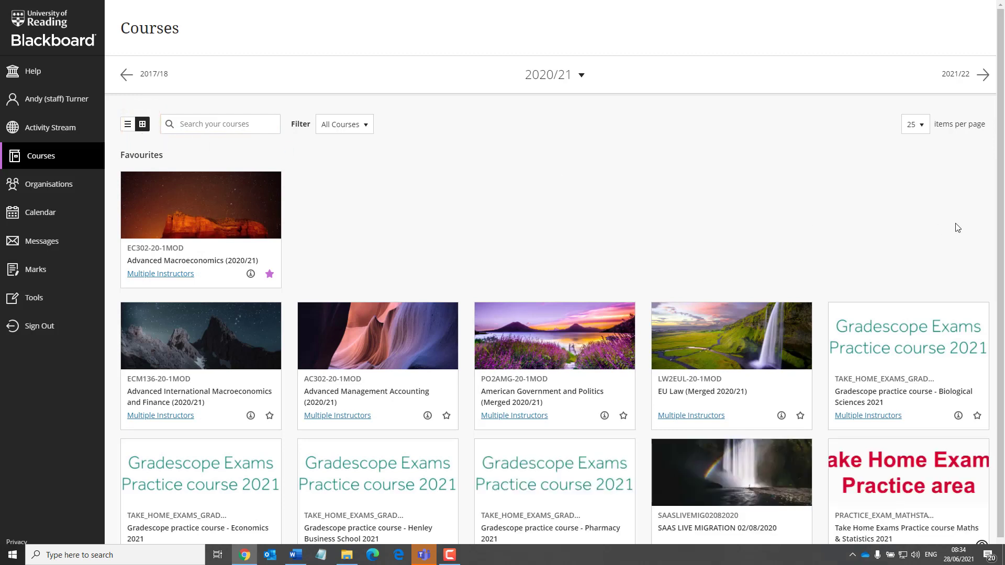
mouse_move(945, 274)
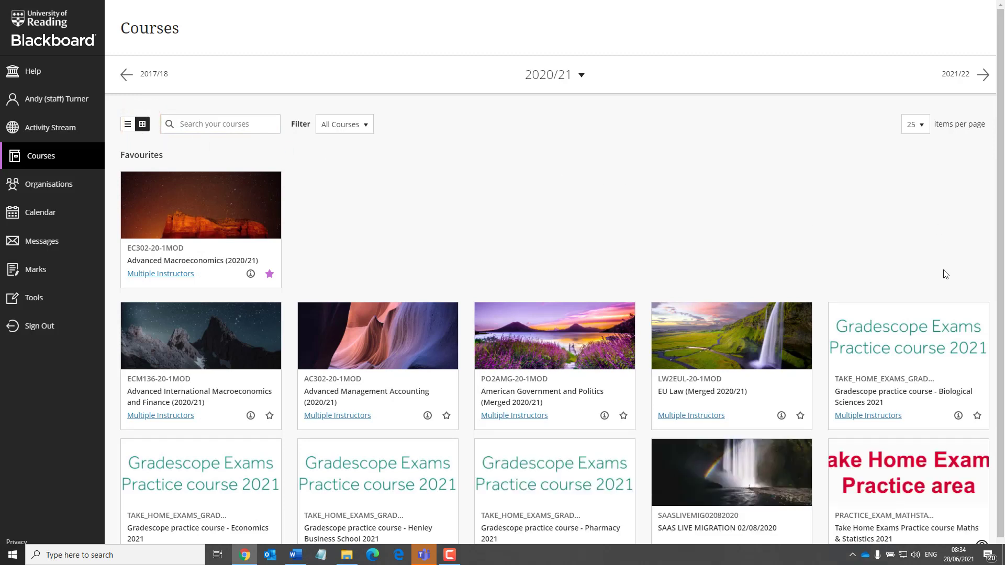
mouse_move(878, 270)
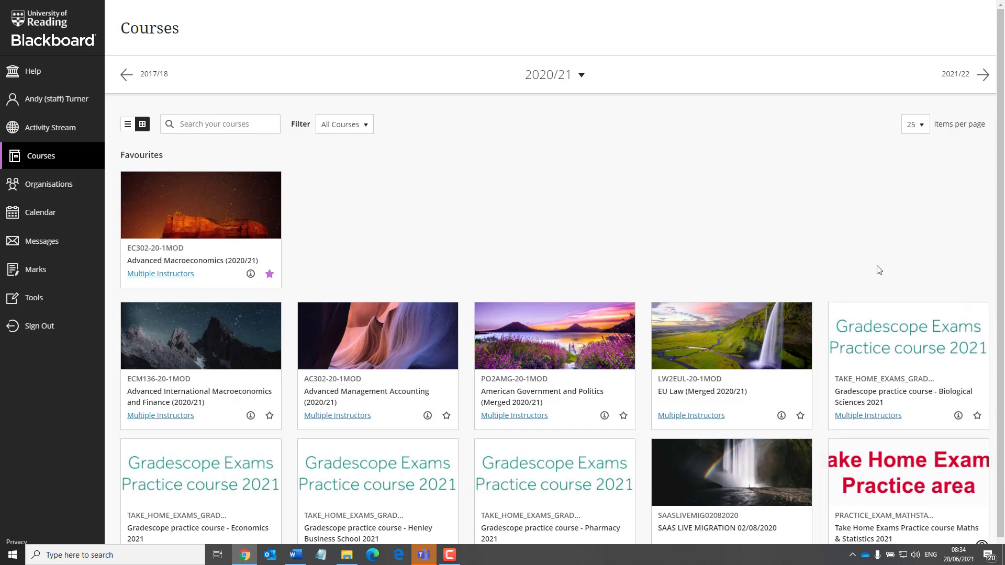
mouse_move(592, 347)
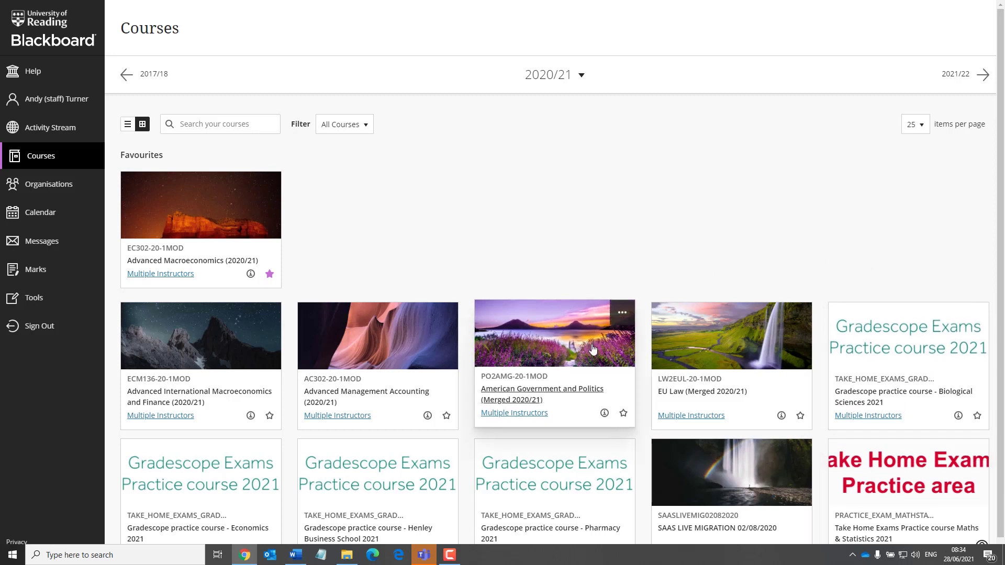
mouse_move(556, 363)
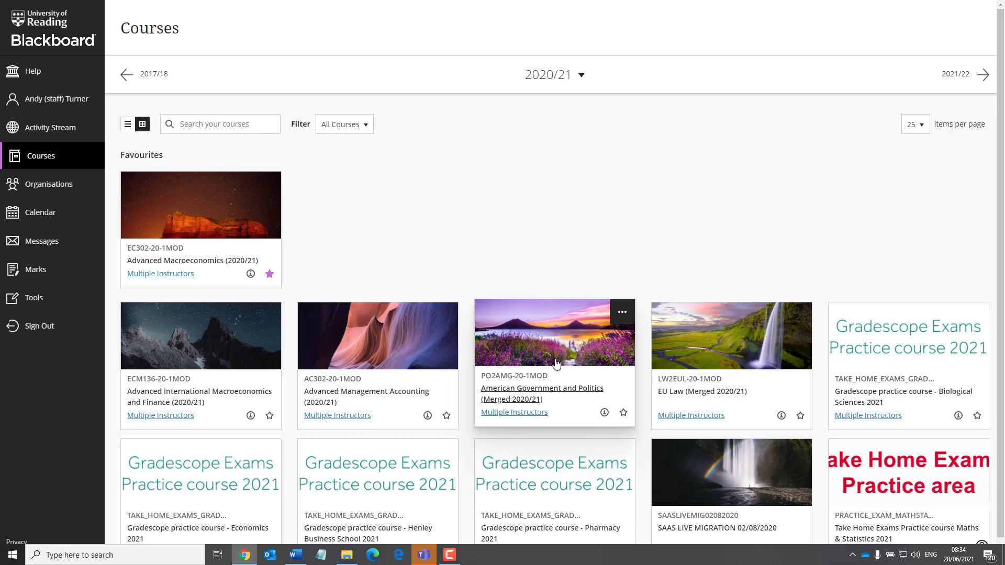
Make the Advanced Macroeconomics (2020/21) course private so its card shows Private.
click(268, 181)
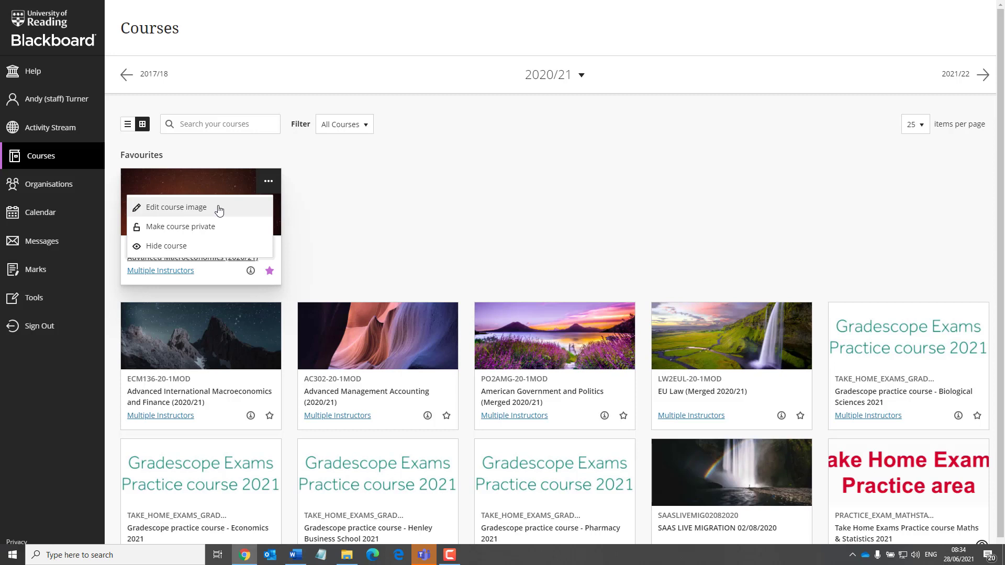
mouse_move(179, 249)
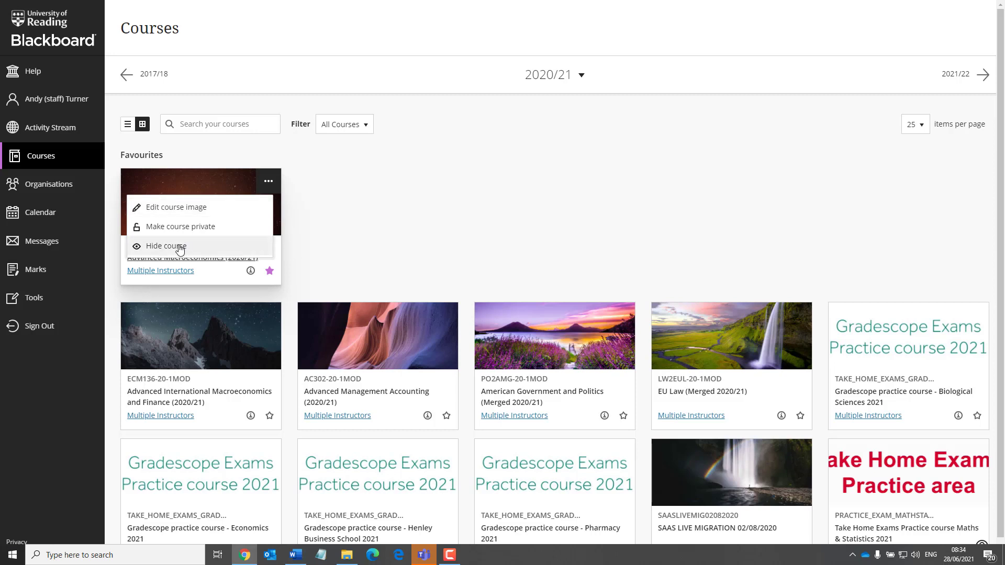
mouse_move(240, 231)
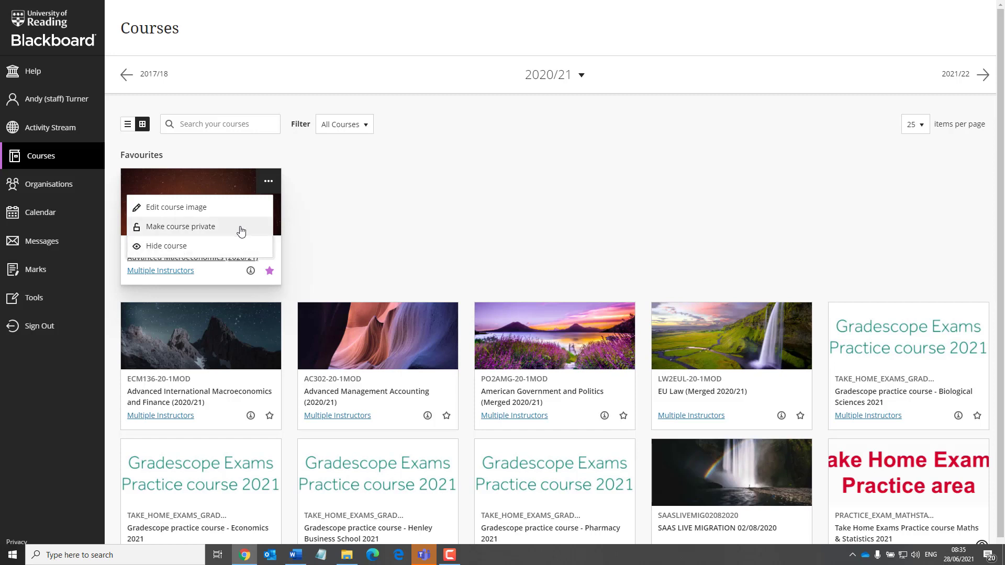
click(182, 226)
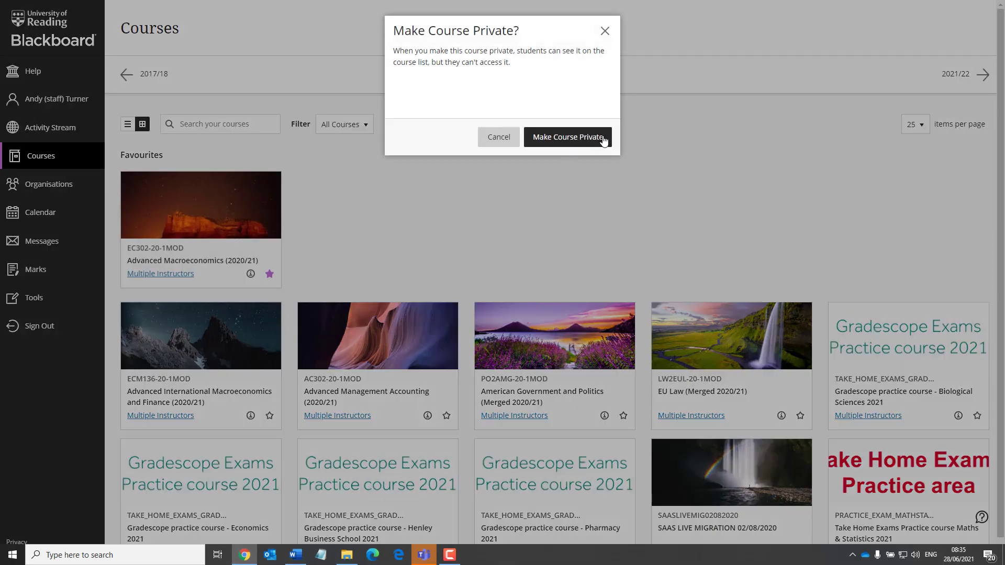
click(566, 136)
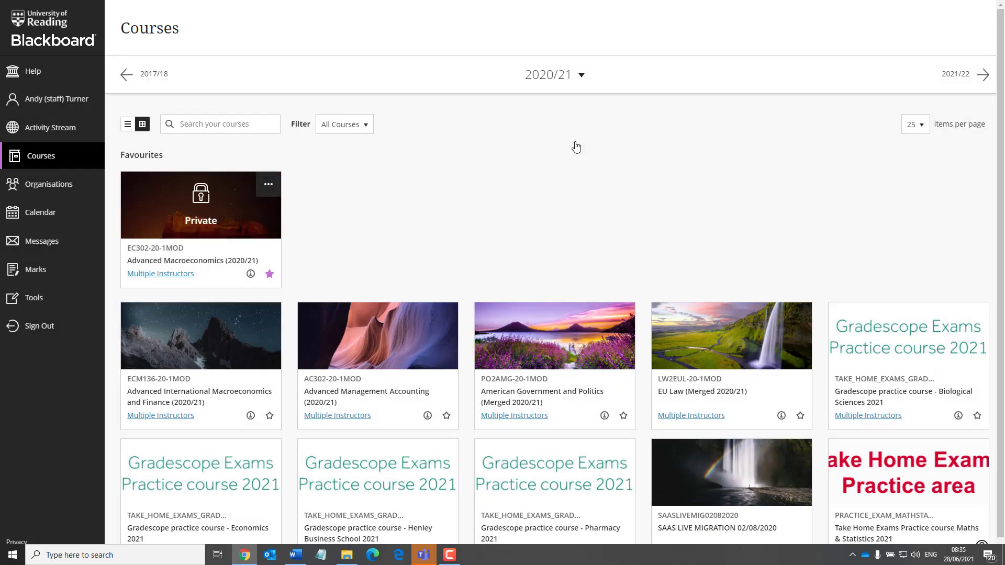
Reopen Advanced Macroeconomics (2020/21) to students, removing its Private label.
click(268, 184)
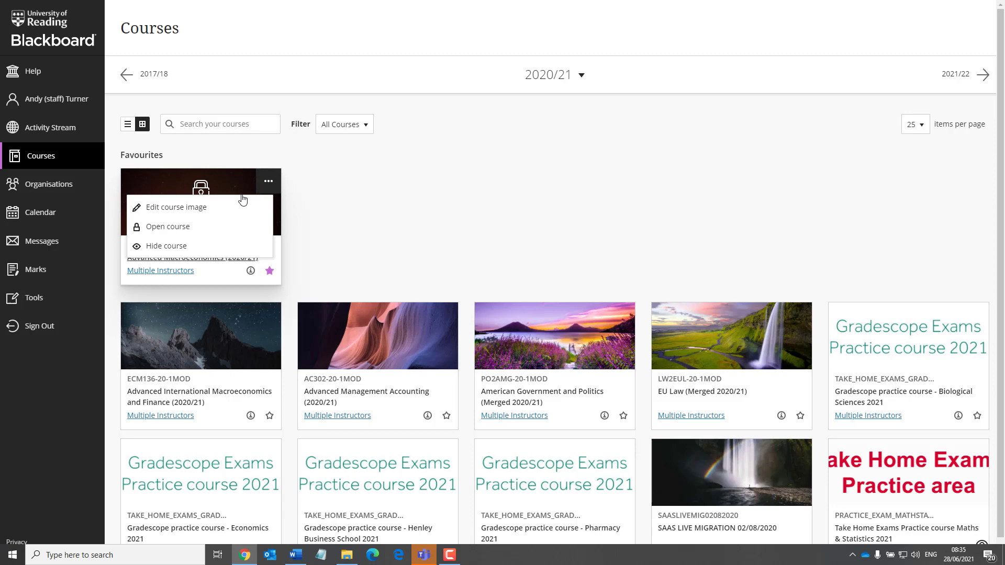
click(167, 226)
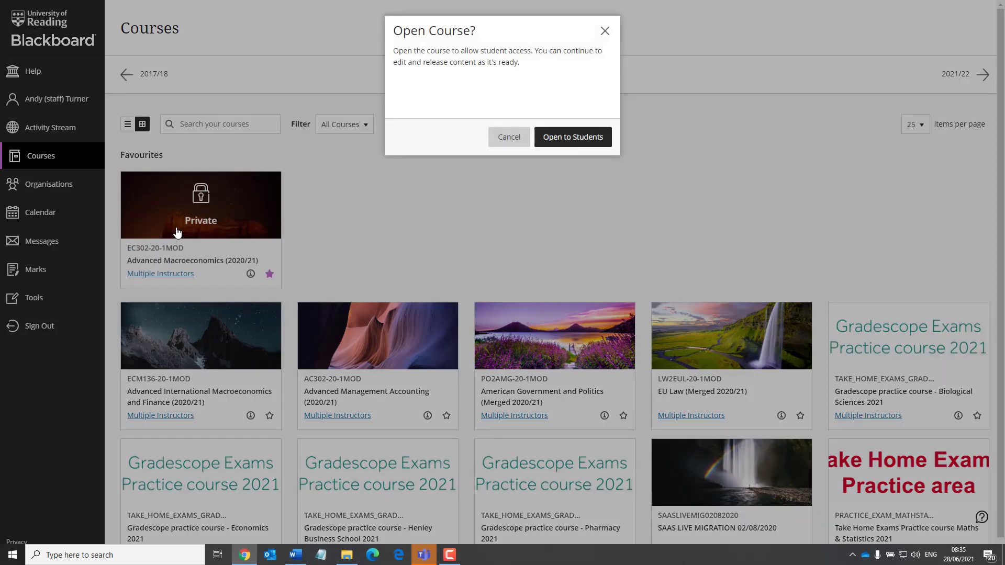
mouse_move(572, 137)
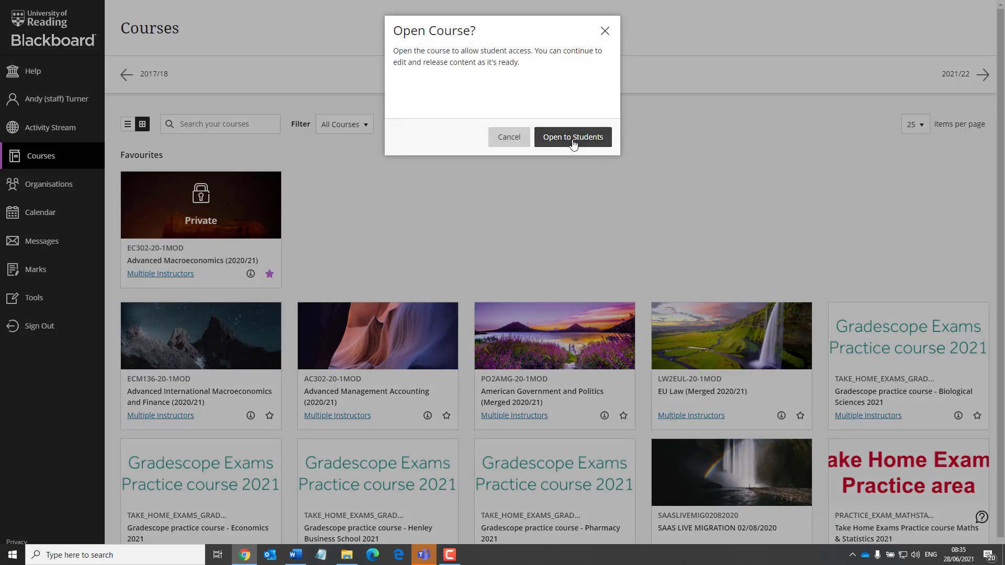
click(572, 136)
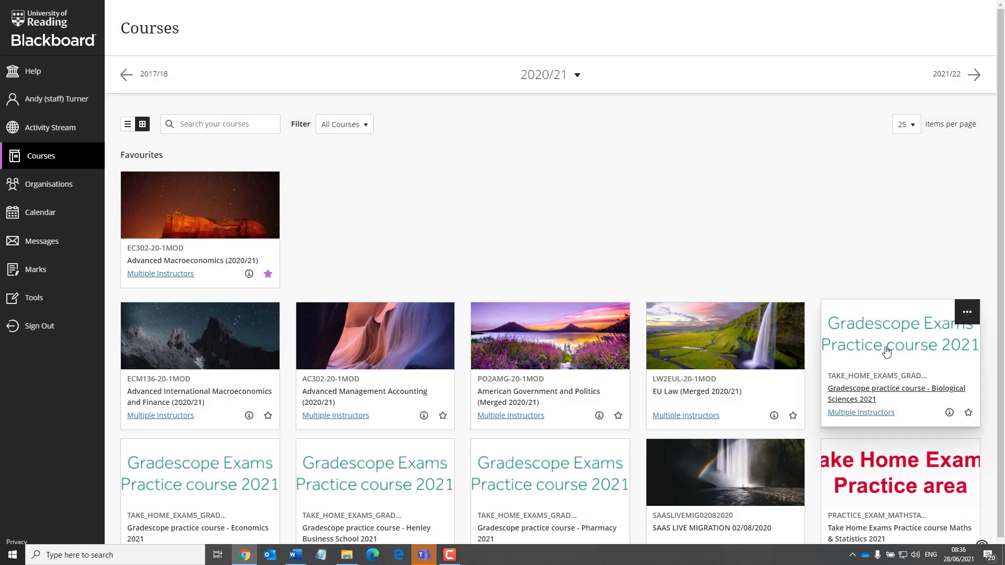
Visit the Gradescope Biological Sciences practice course, then list your Organisations.
click(895, 393)
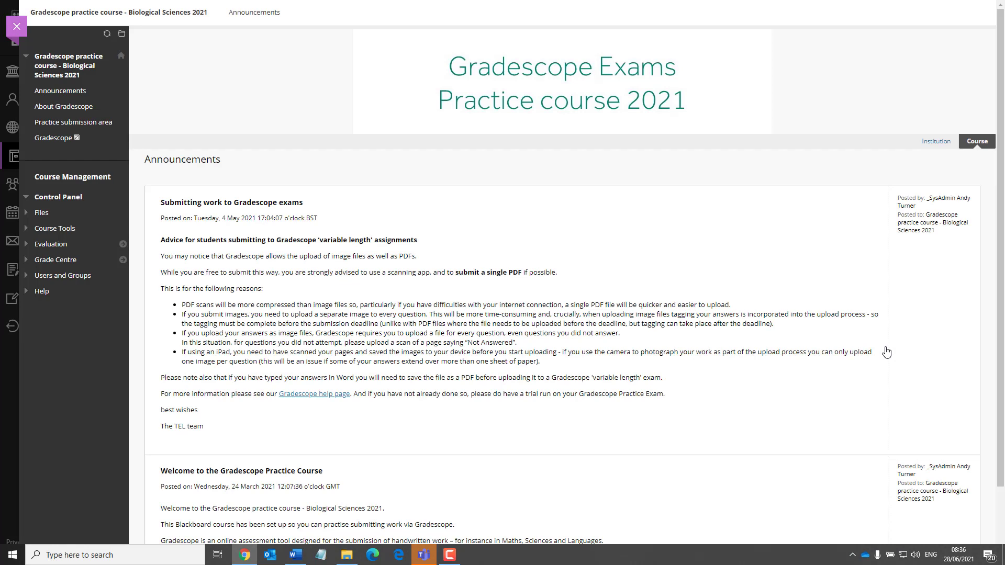
mouse_move(108, 424)
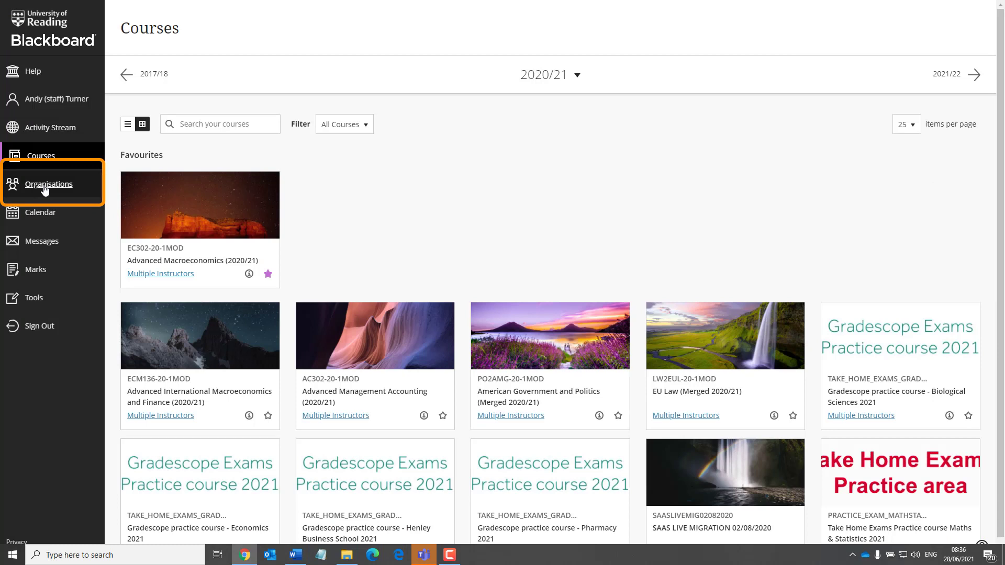
click(49, 183)
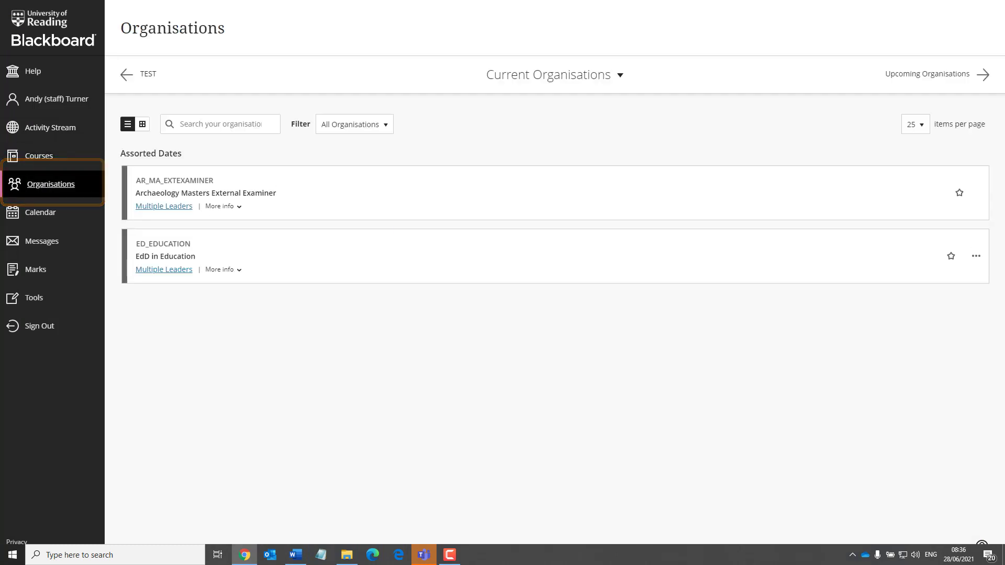
mouse_move(41, 212)
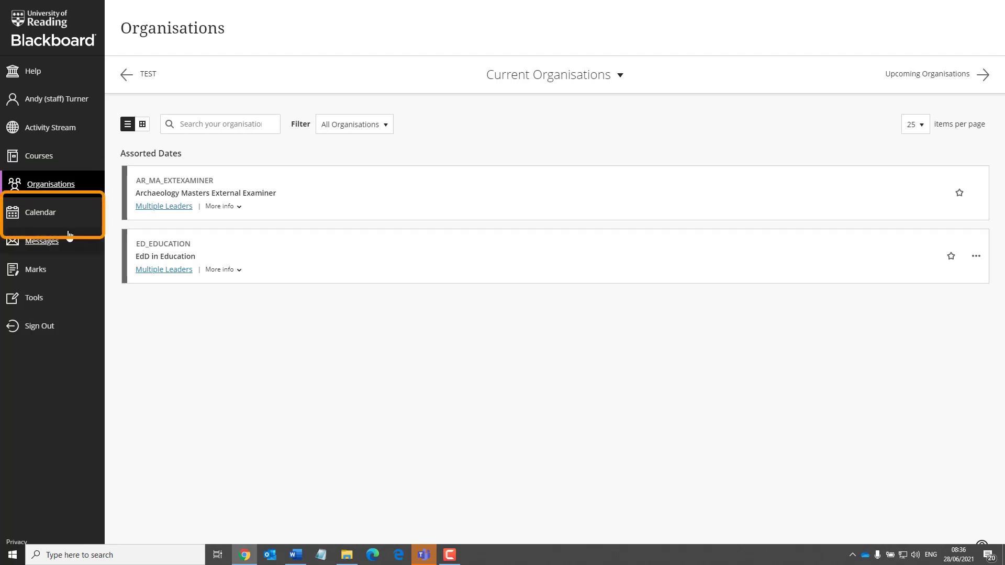
Open the Calendar week view for June 2021 with 28 June highlighted.
click(42, 212)
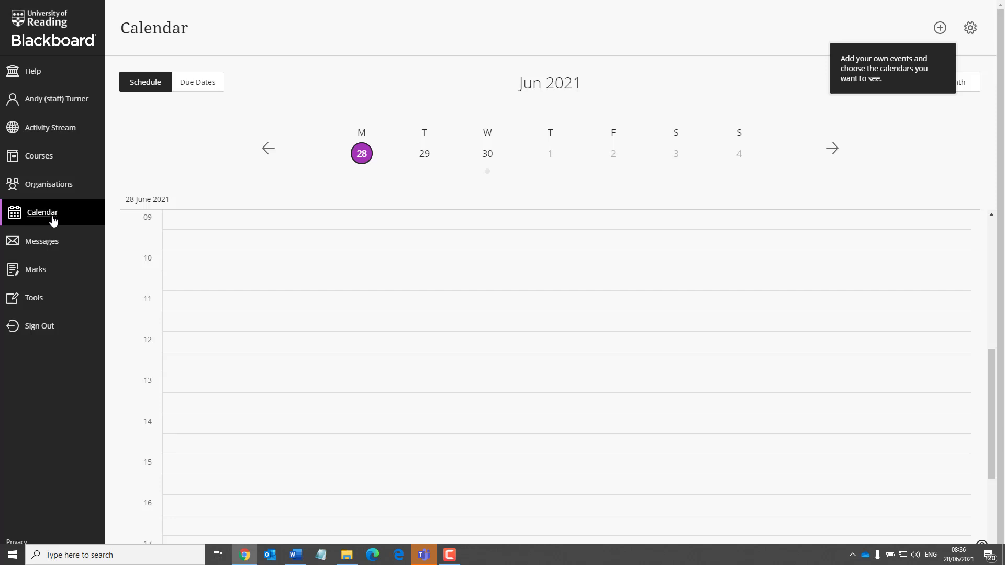
Check messages grouped by course, then view marking status on the Marks page.
click(43, 240)
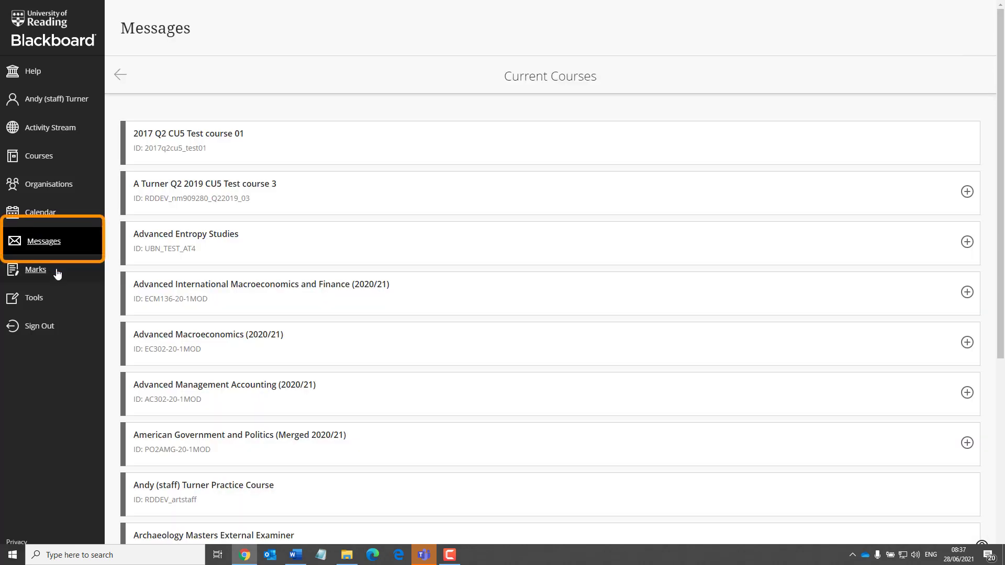
mouse_move(82, 249)
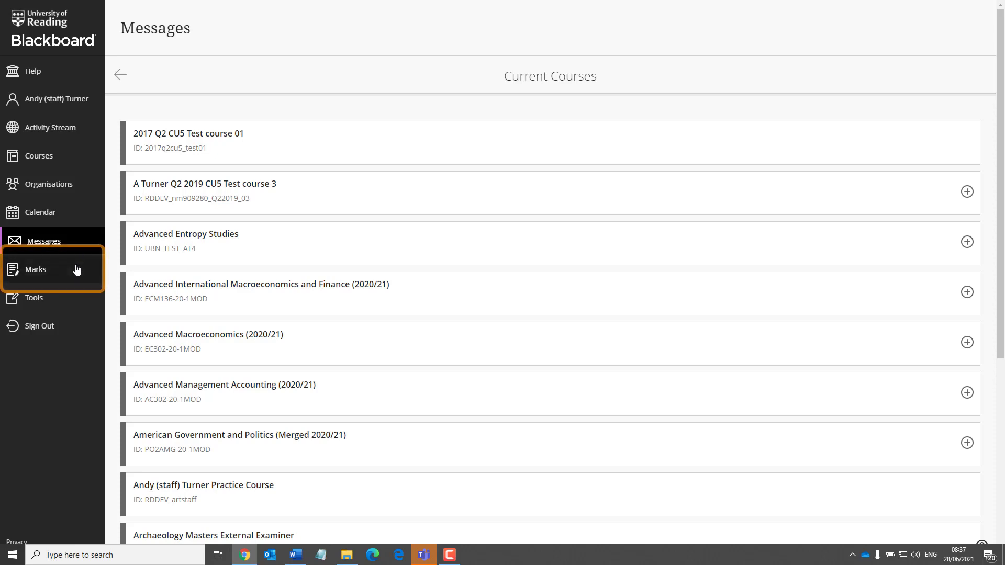
click(35, 269)
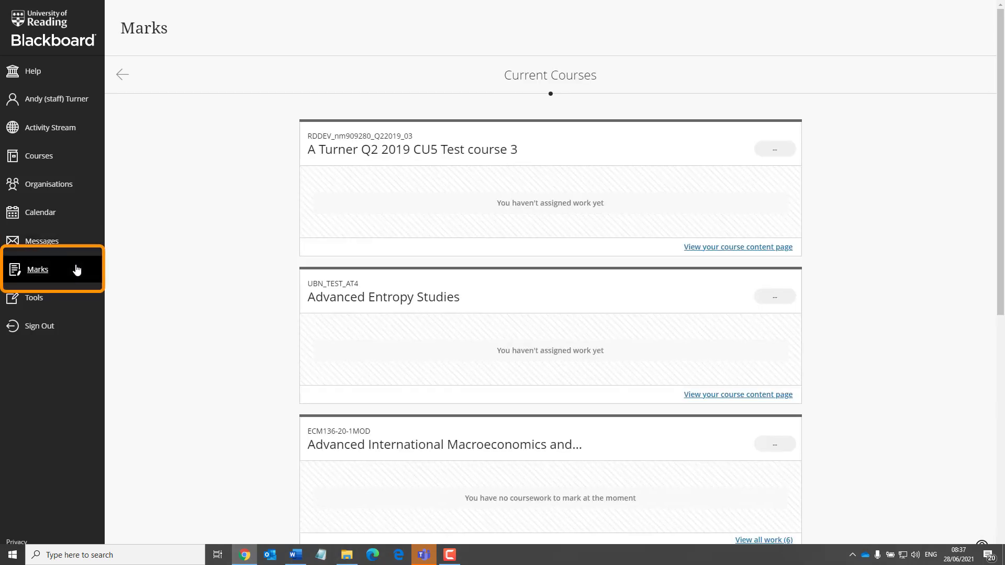
Reload the Marks page to show each course's missing submissions and items to mark.
click(37, 268)
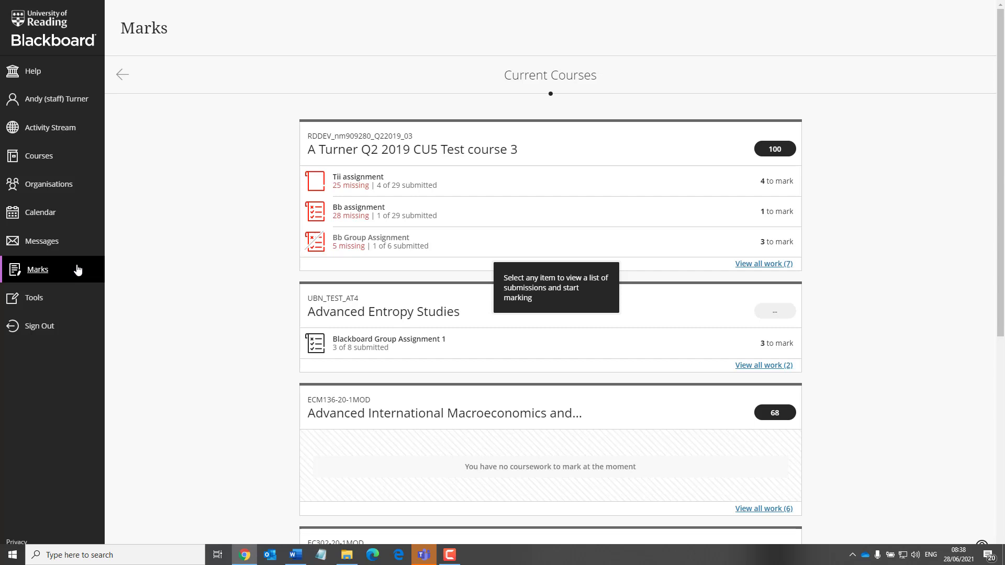
mouse_move(406, 152)
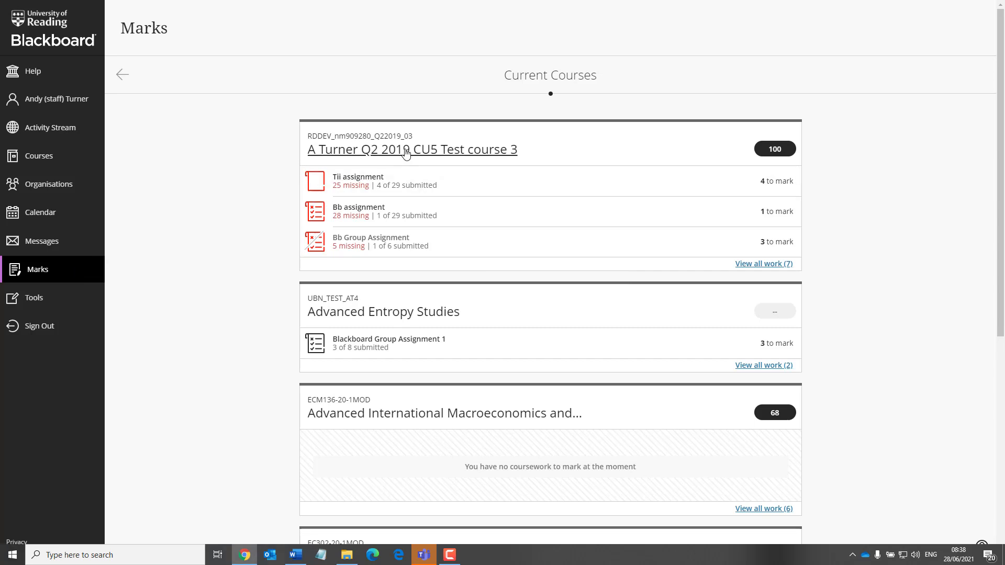
click(412, 149)
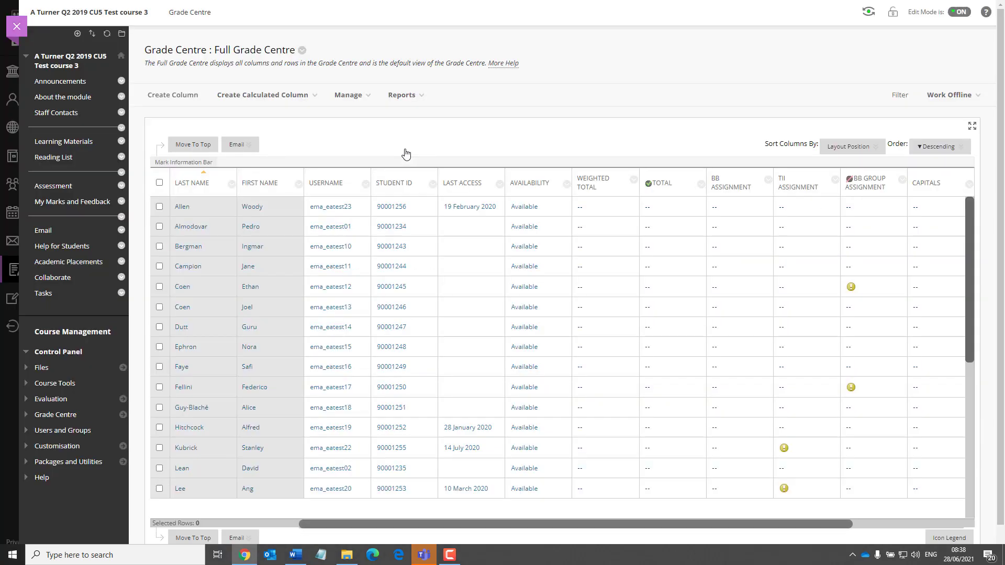
mouse_move(408, 149)
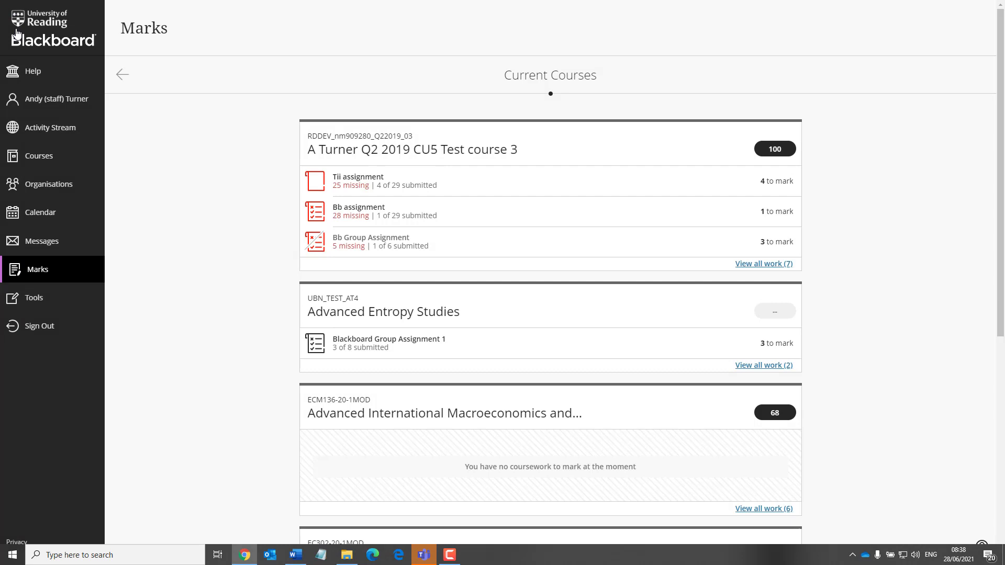
Go to Tools to view Content Collection, Portfolios and Application Authorisation.
click(35, 297)
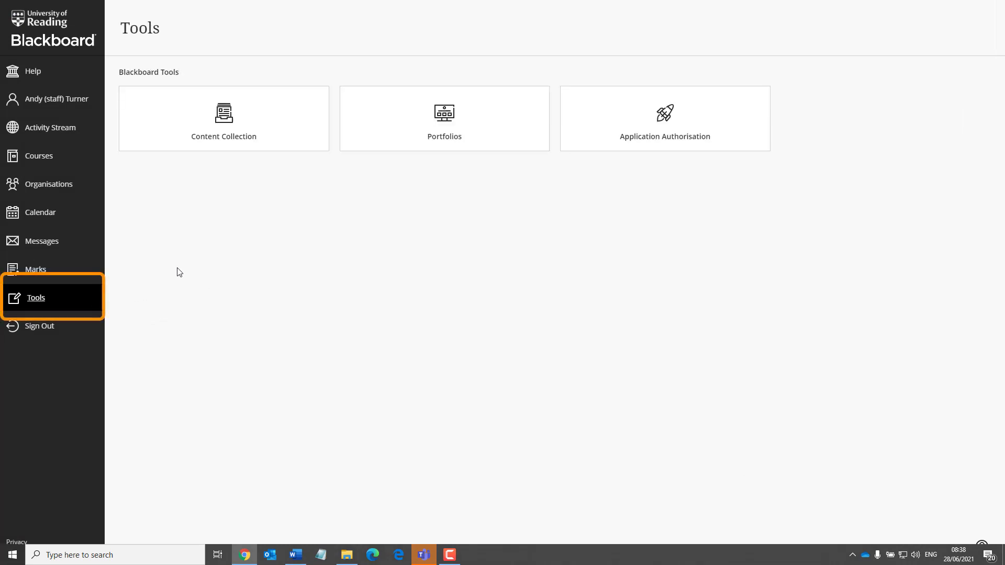
mouse_move(223, 136)
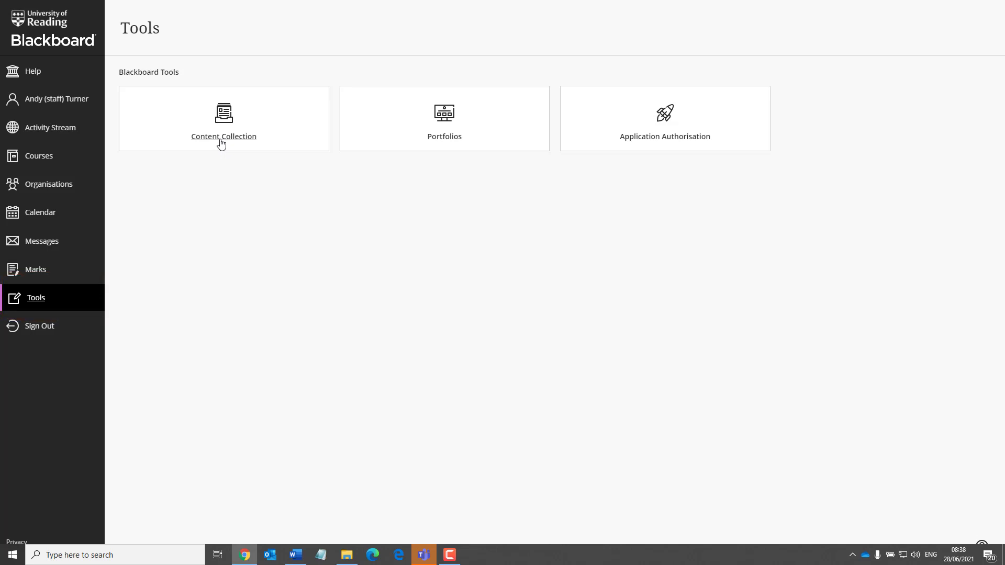
mouse_move(528, 251)
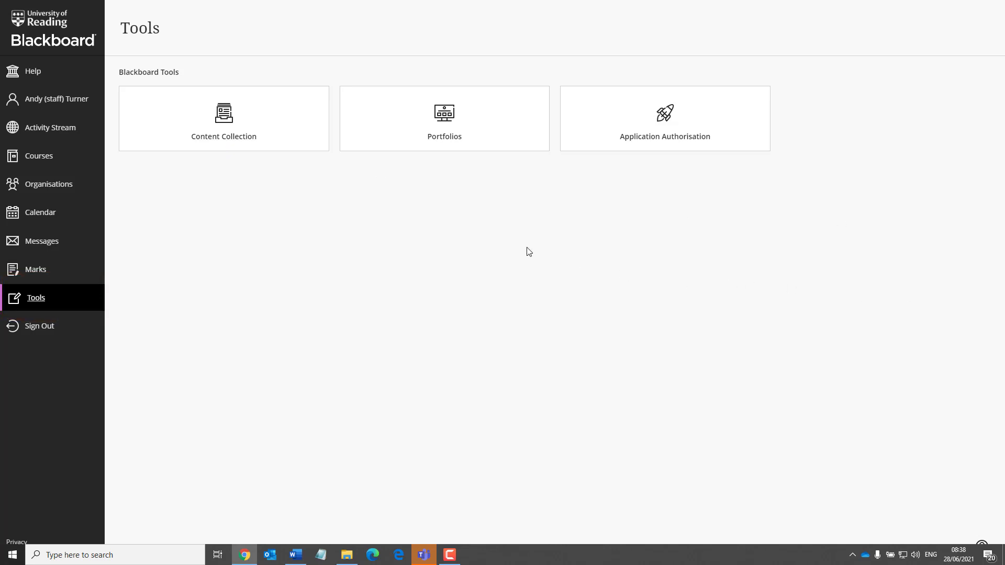
mouse_move(488, 196)
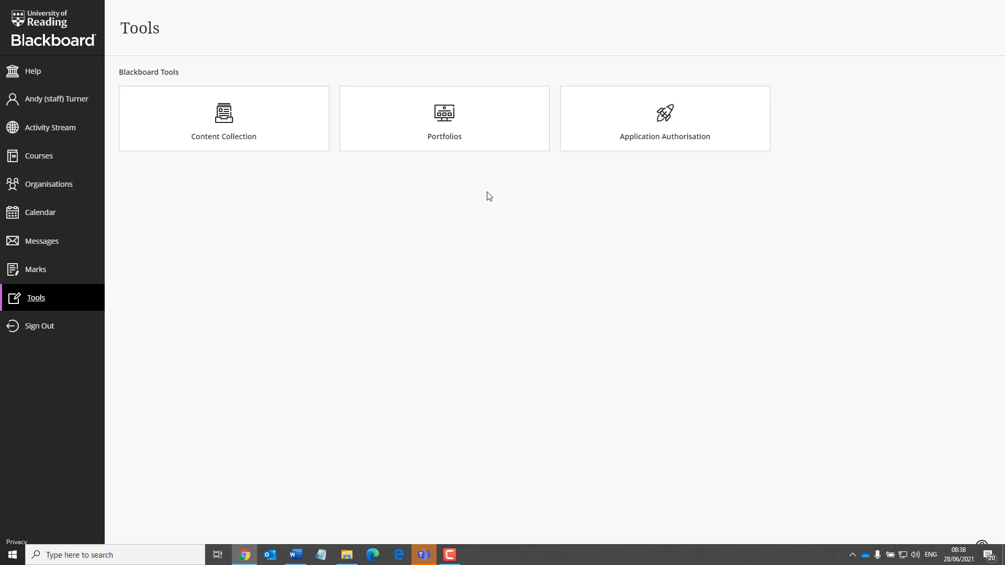
mouse_move(453, 176)
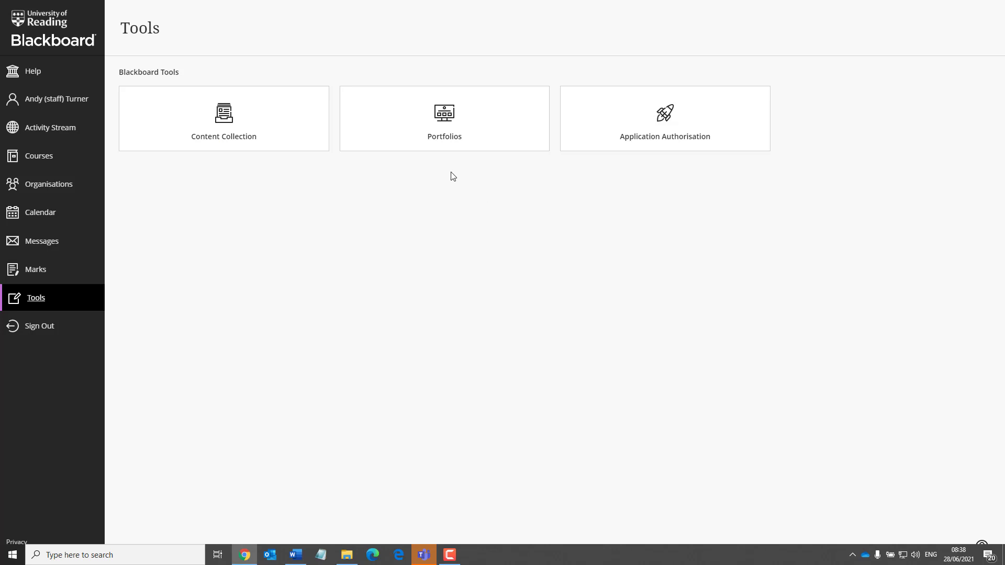
mouse_move(447, 139)
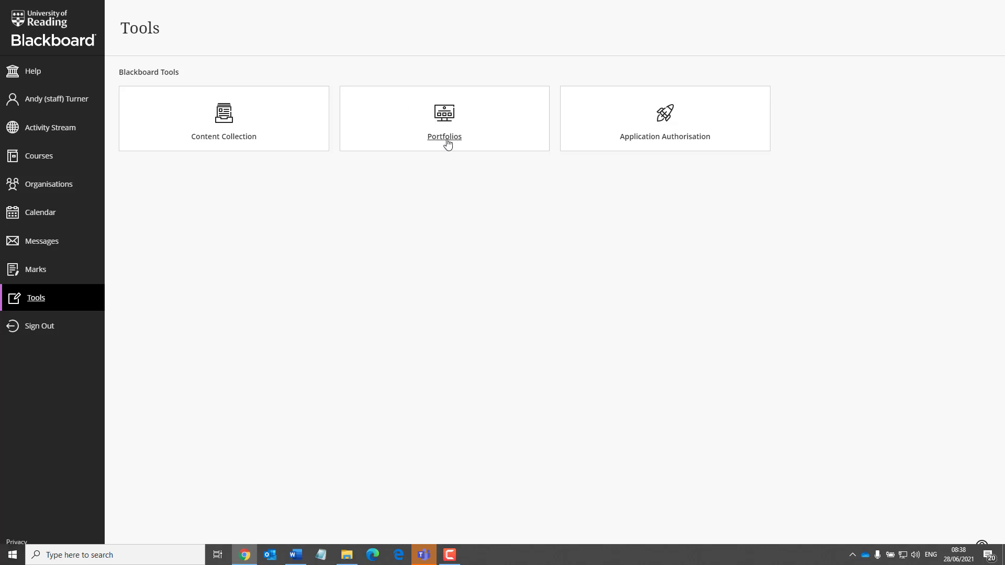
mouse_move(199, 366)
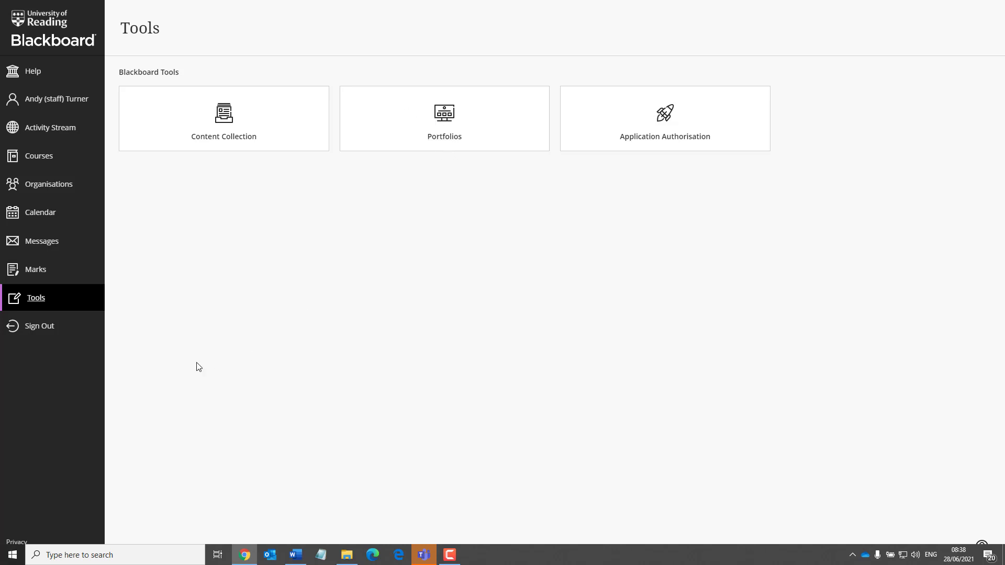
mouse_move(39, 325)
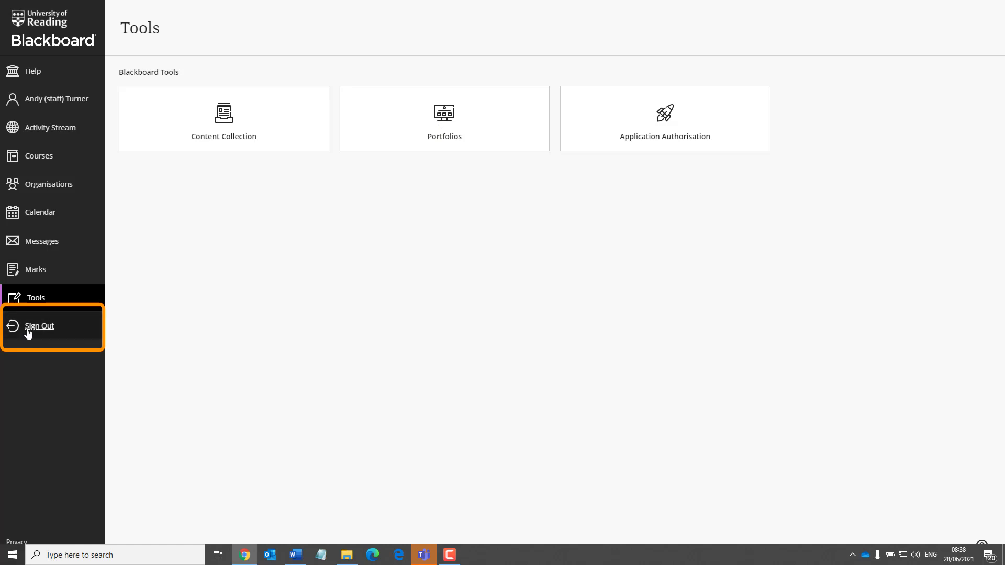